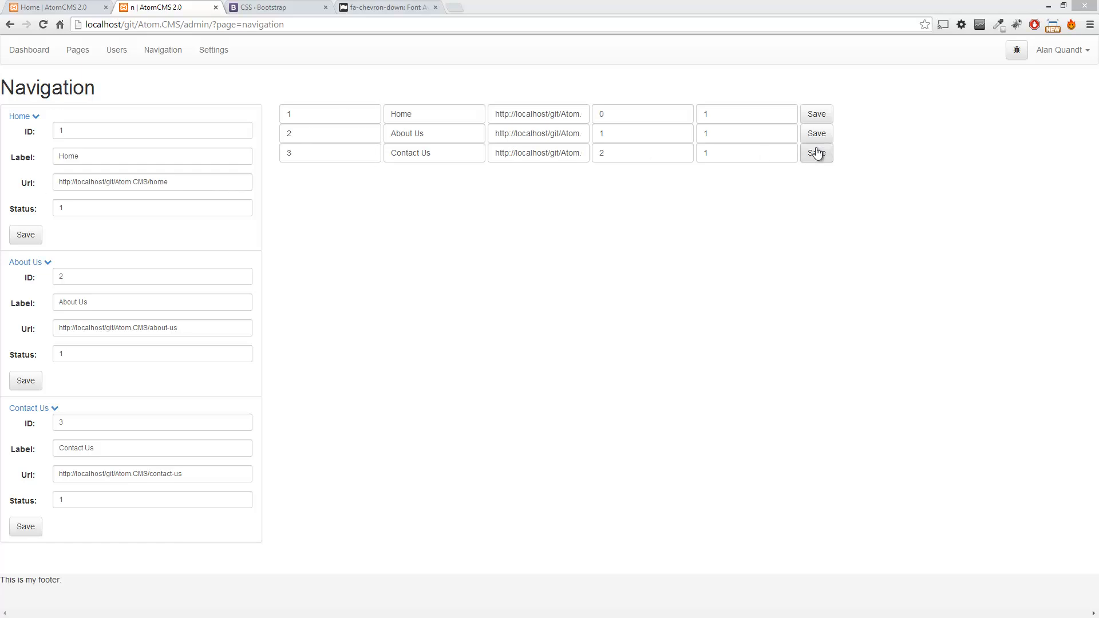
{"action": "mouse_move", "coordinate": [419, 236]}
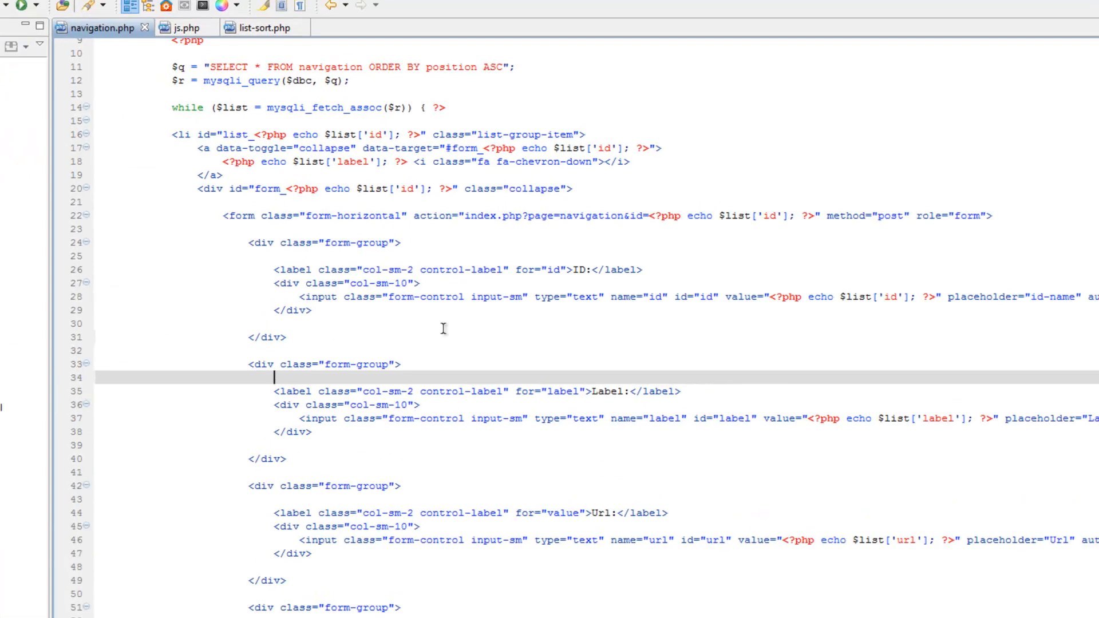
Add nav-form to the form's class attribute on line 22 of navigation.php and save
{"action": "scroll", "scroll_direction": "down", "scroll_amount": 3}
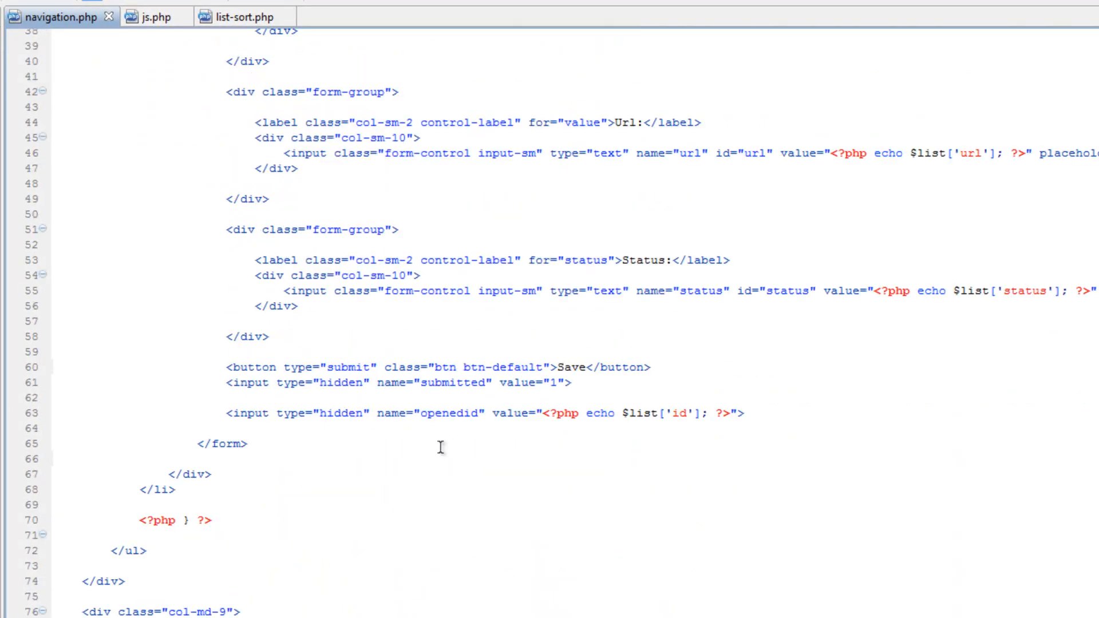
{"action": "scroll", "scroll_direction": "down", "scroll_amount": 3}
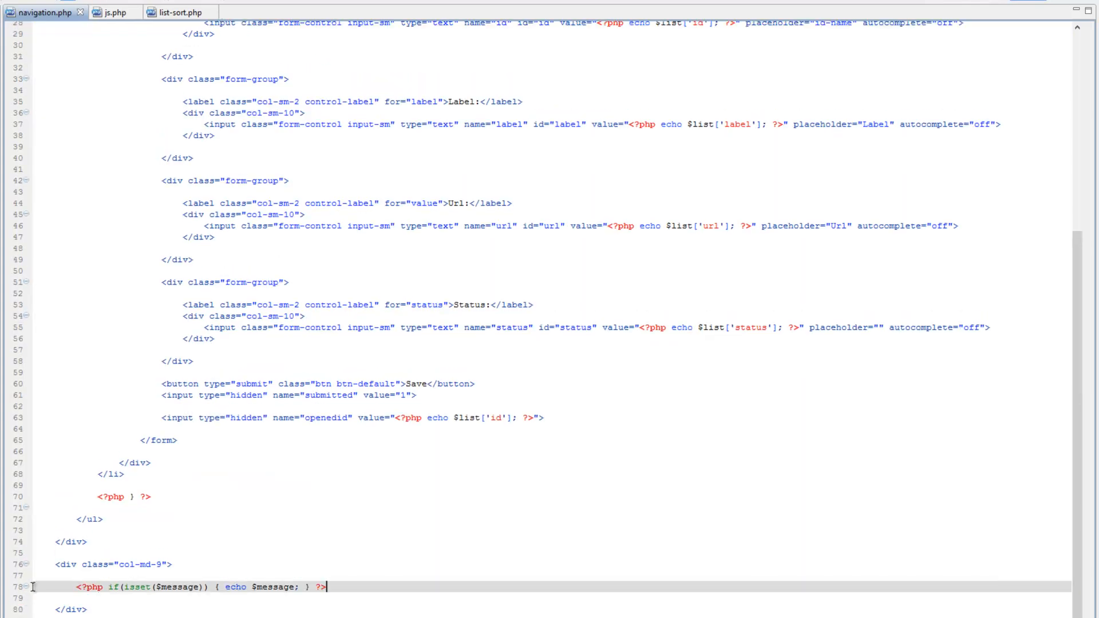
{"action": "left_click", "coordinate": [190, 8]}
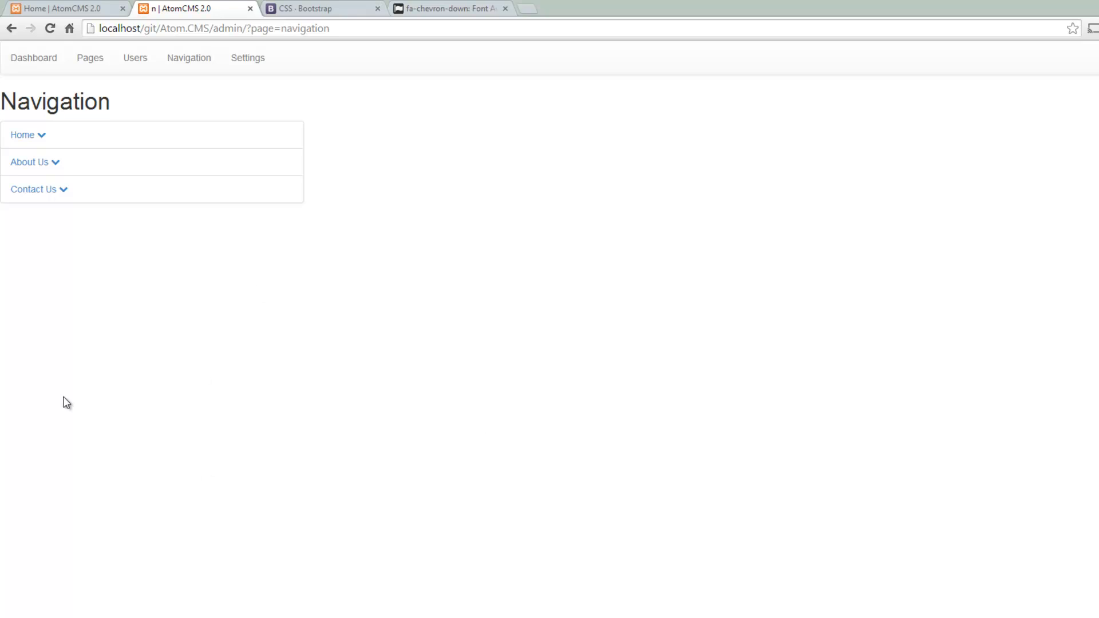
{"action": "mouse_move", "coordinate": [1040, 110]}
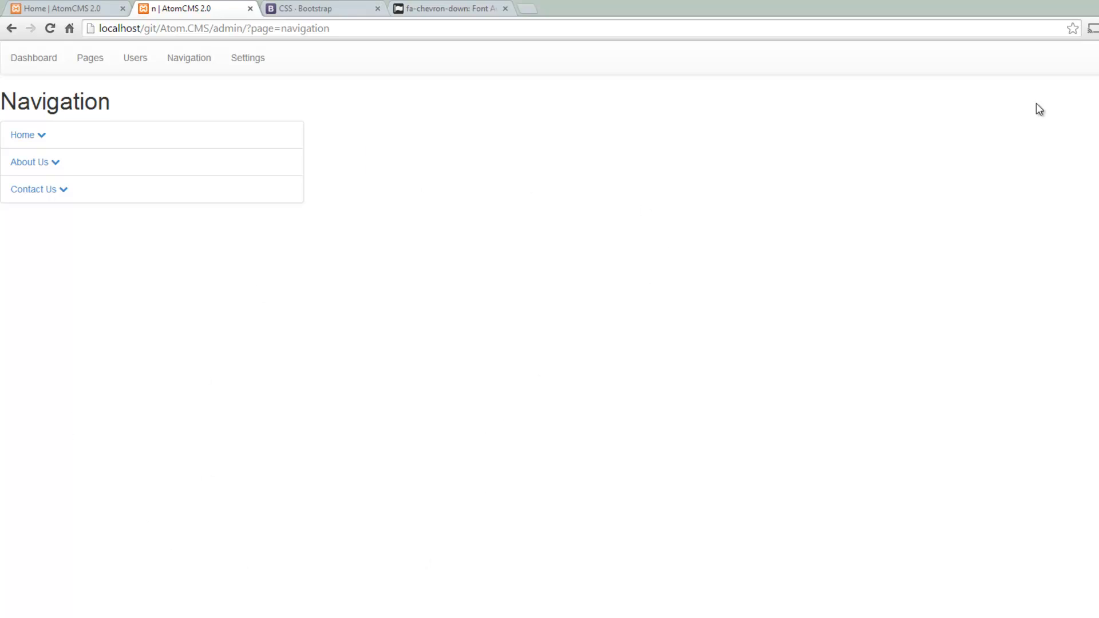
{"action": "mouse_move", "coordinate": [875, 490]}
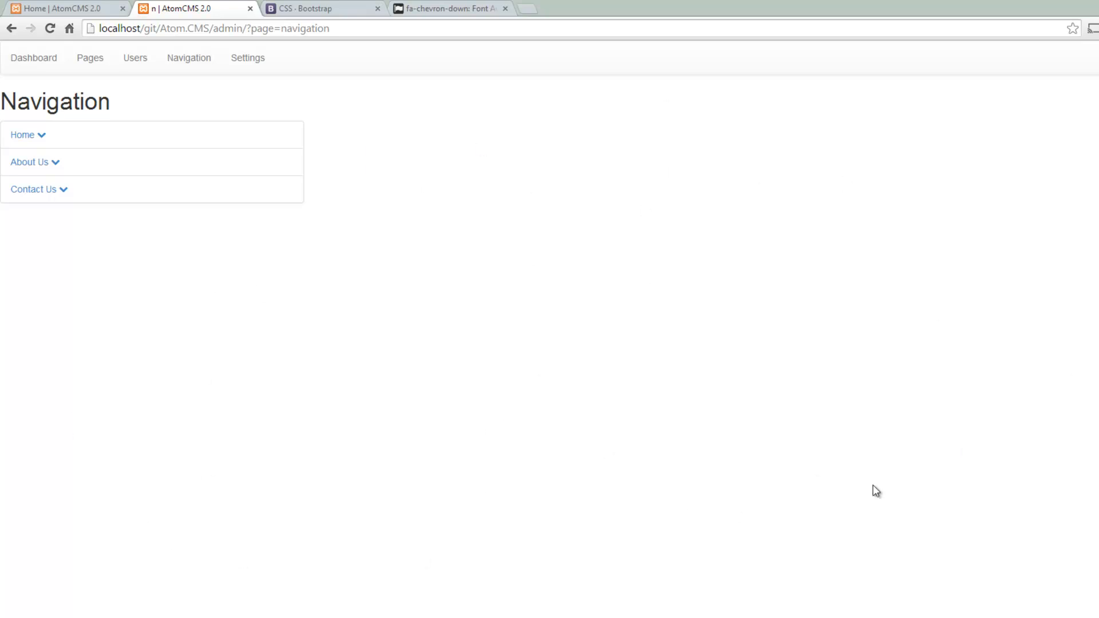
{"action": "mouse_move", "coordinate": [214, 287]}
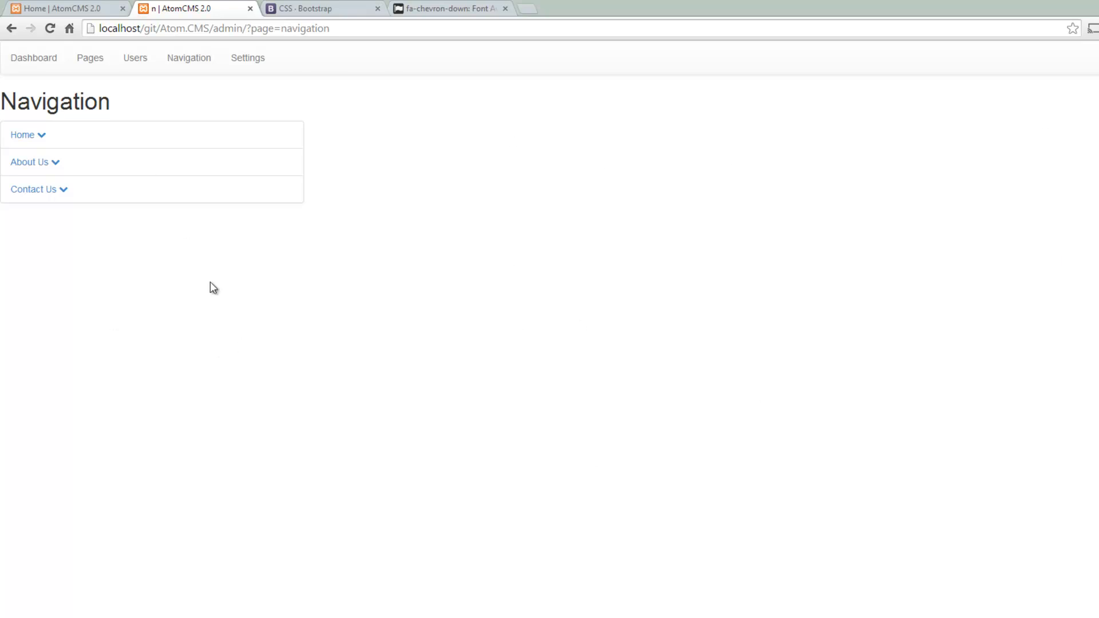
{"action": "mouse_move", "coordinate": [306, 440]}
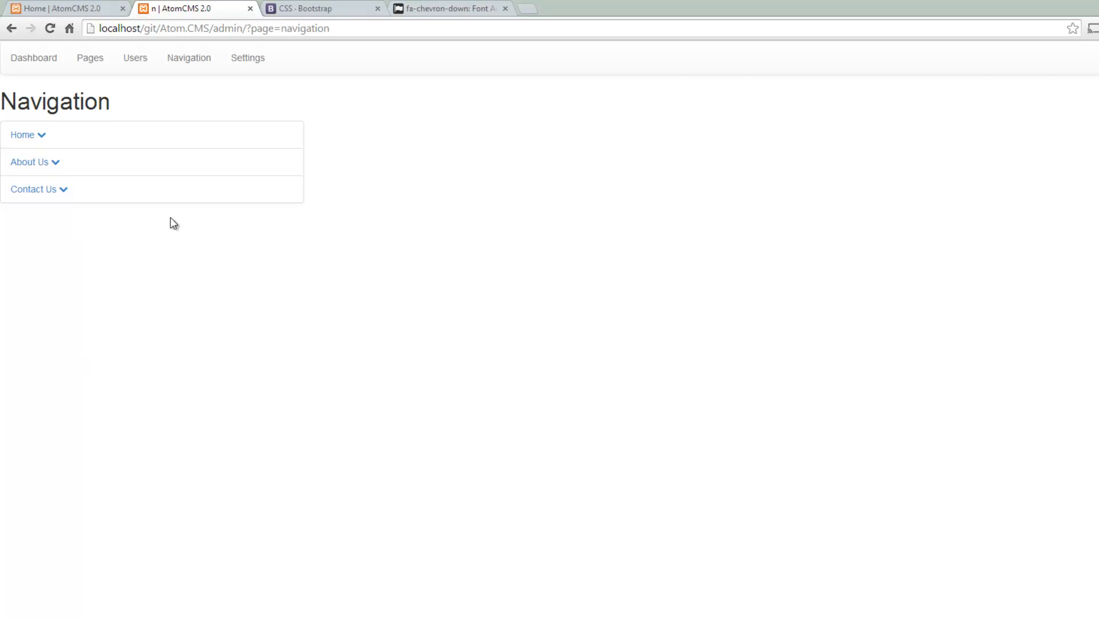
{"action": "mouse_move", "coordinate": [90, 57]}
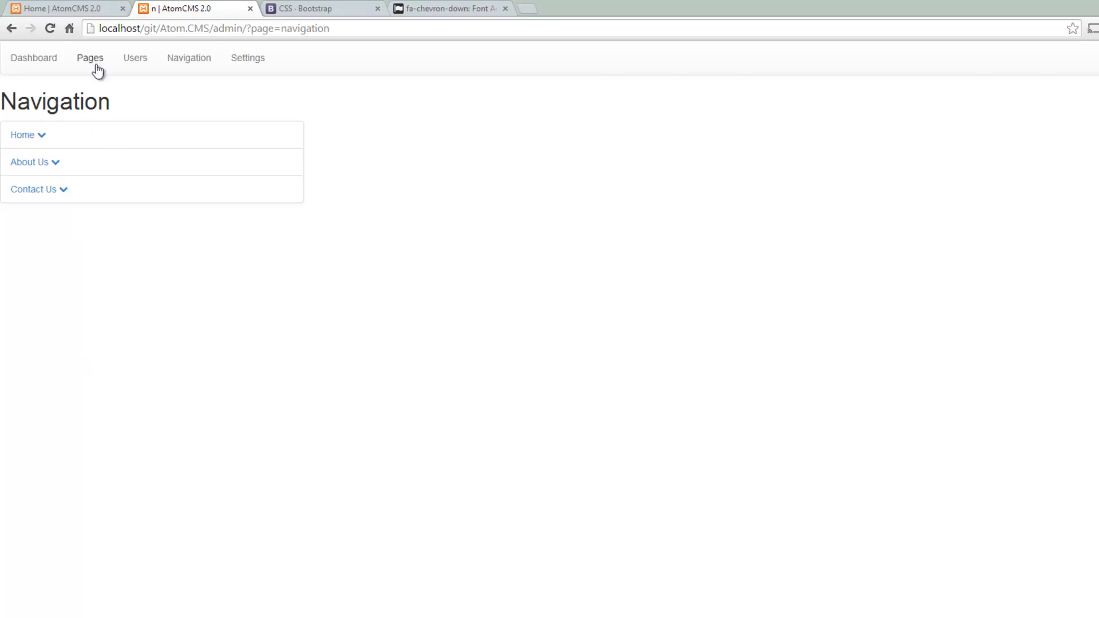
{"action": "mouse_move", "coordinate": [227, 444]}
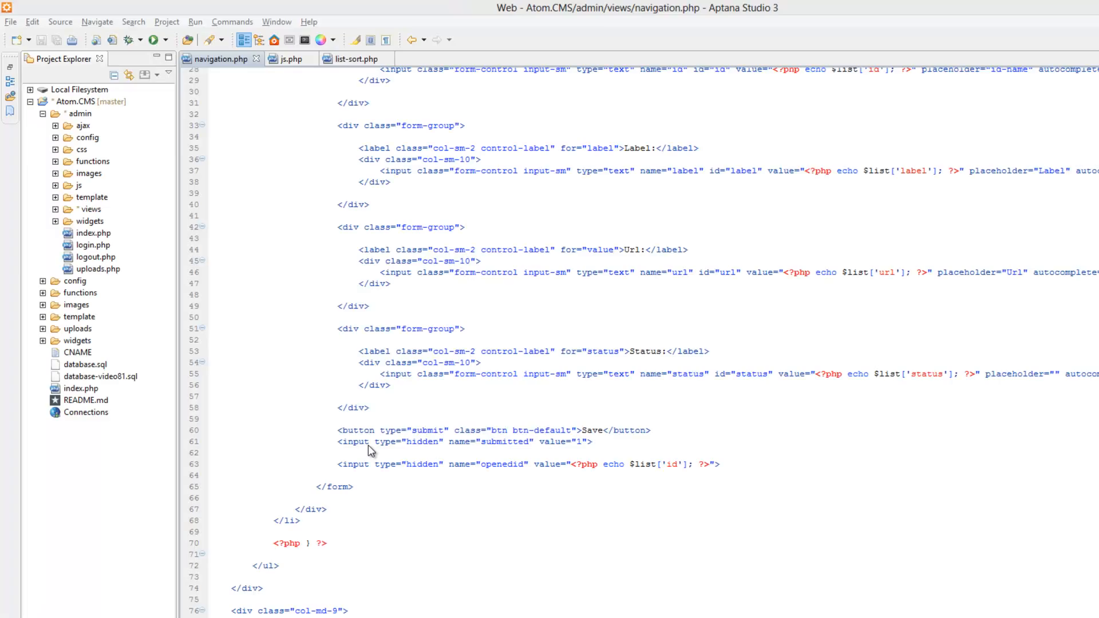
{"action": "scroll", "scroll_direction": "up", "scroll_amount": 3}
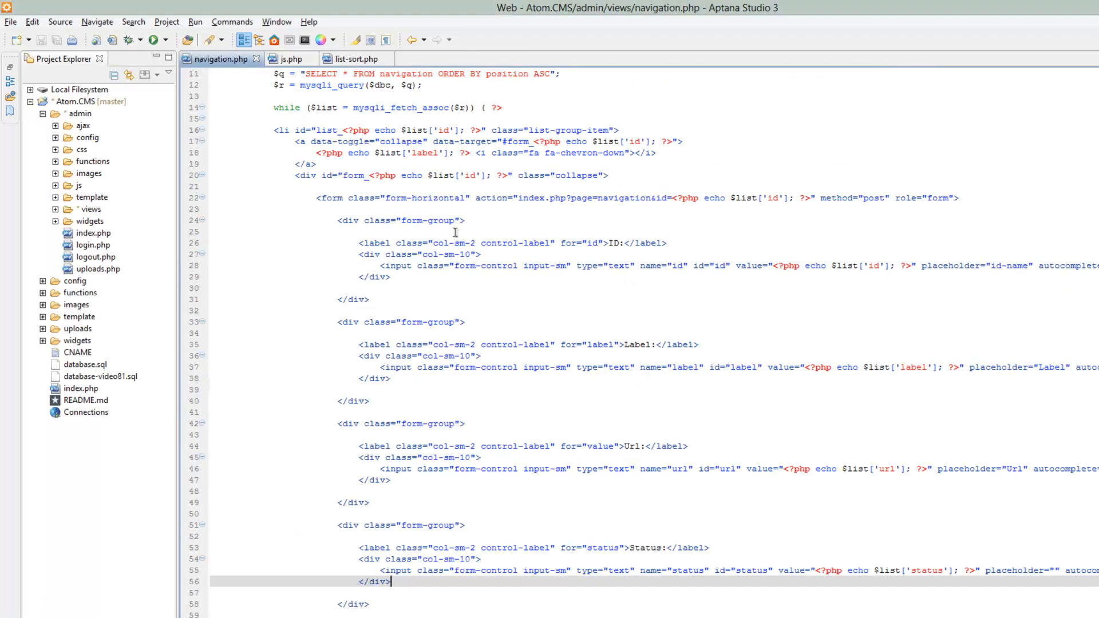
{"action": "scroll", "scroll_direction": "down", "scroll_amount": 3}
{"action": "type", "text": " nav-"}
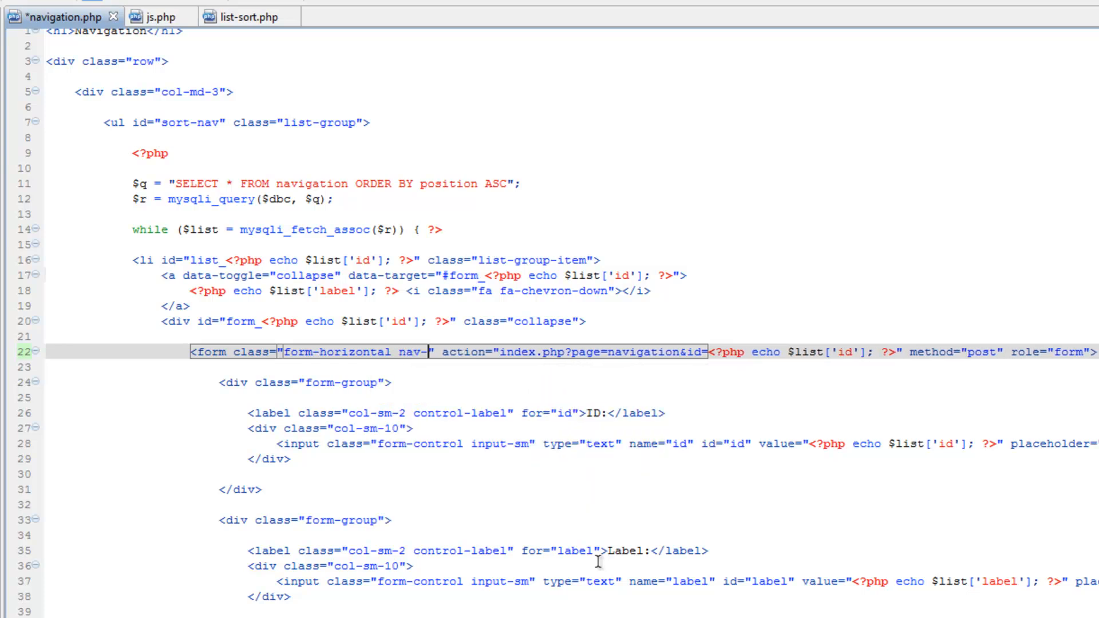
{"action": "type", "text": "form"}
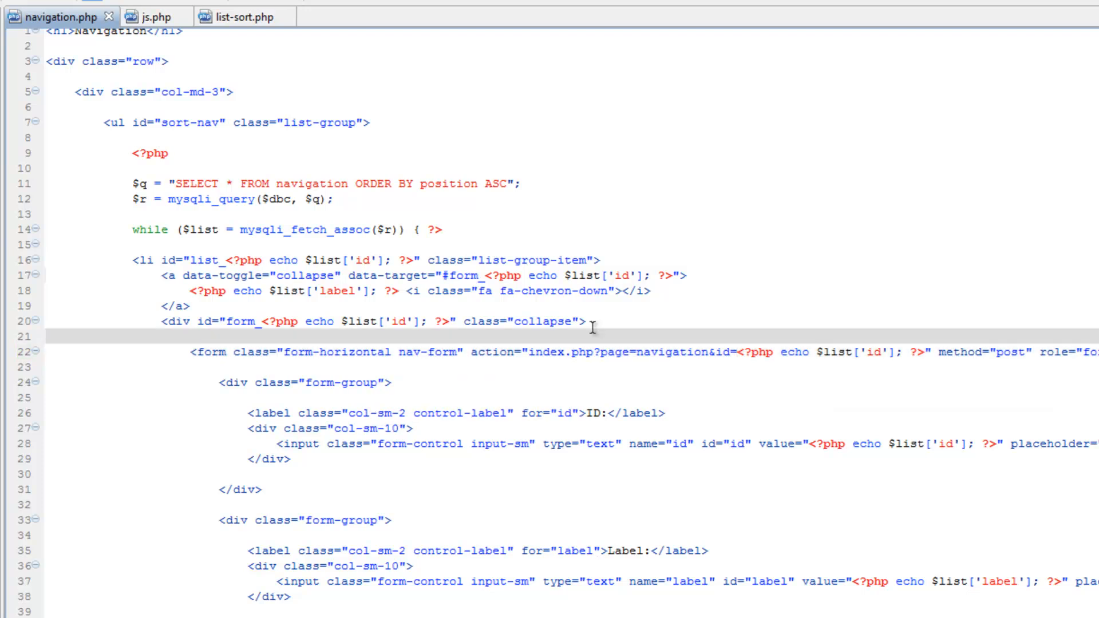
{"action": "mouse_move", "coordinate": [632, 335]}
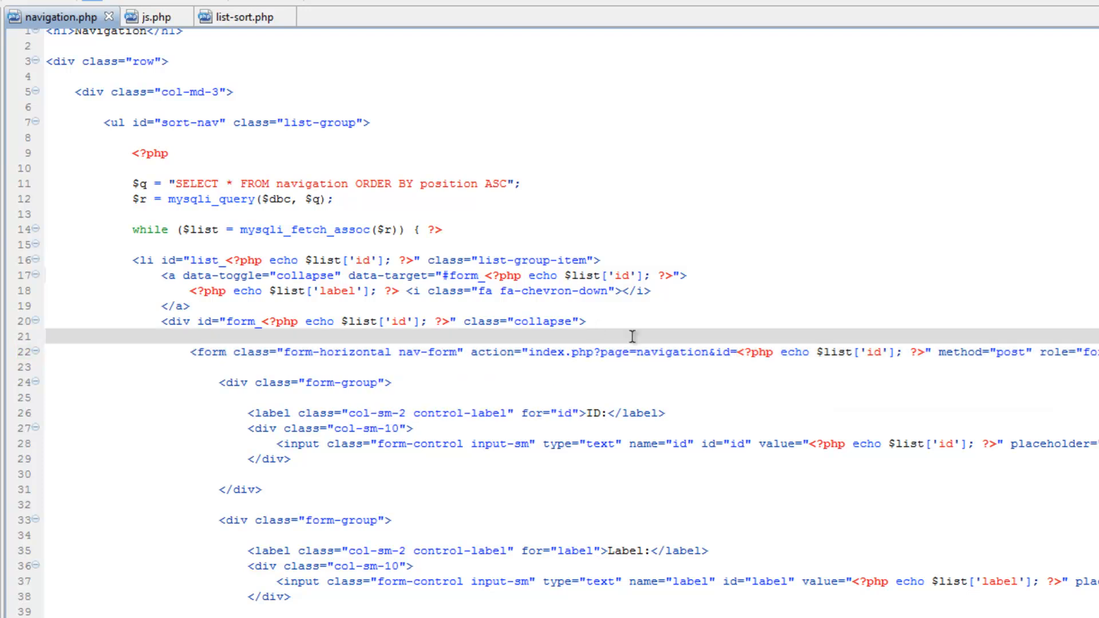
In js.php, begin a $('.nav-form') selector on the blank line after sortable
{"action": "left_click", "coordinate": [155, 16]}
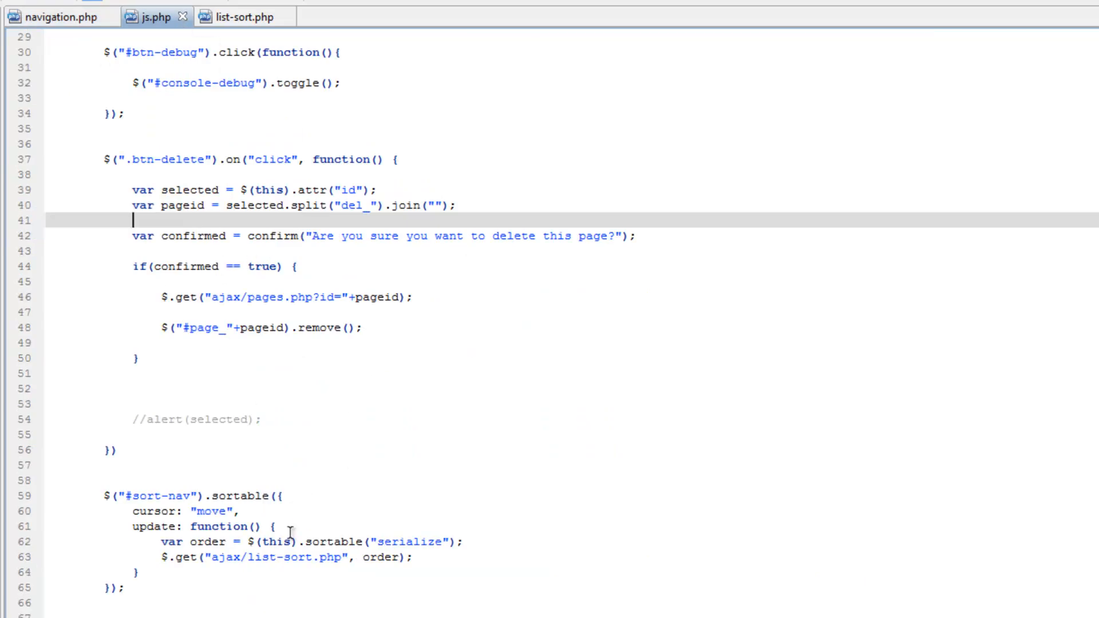
{"action": "scroll", "scroll_direction": "down", "scroll_amount": 3}
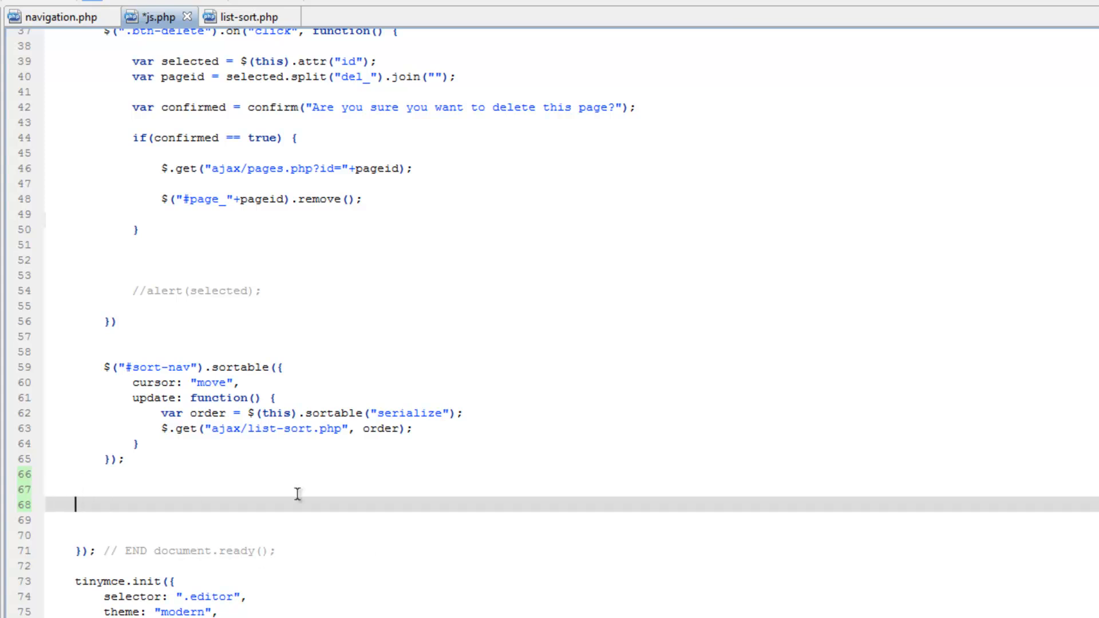
{"action": "mouse_move", "coordinate": [706, 358]}
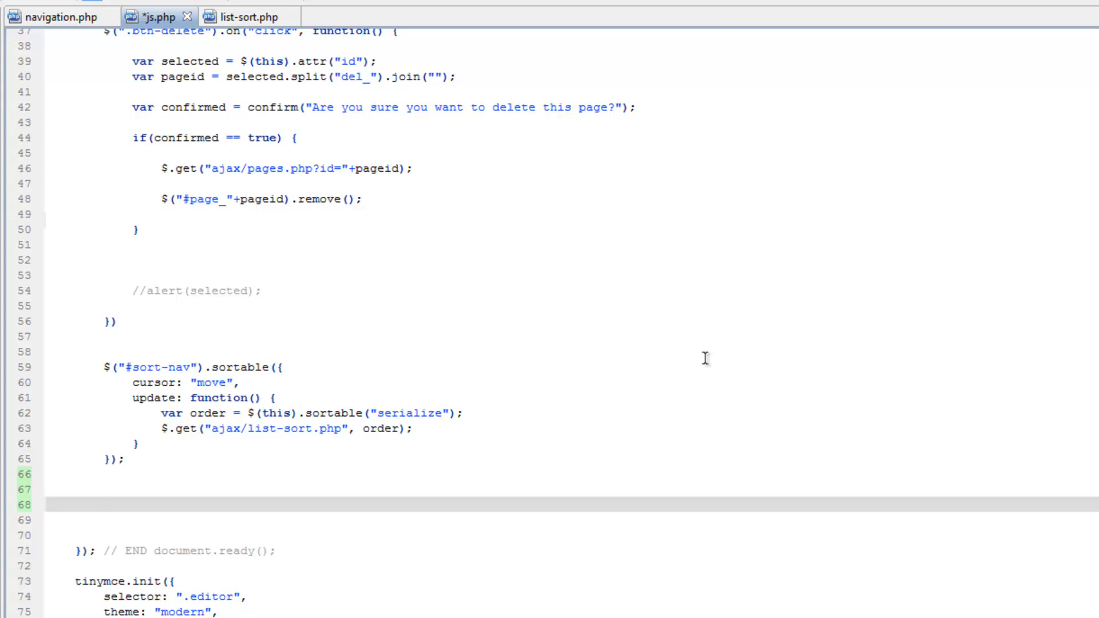
{"action": "left_click", "coordinate": [103, 503]}
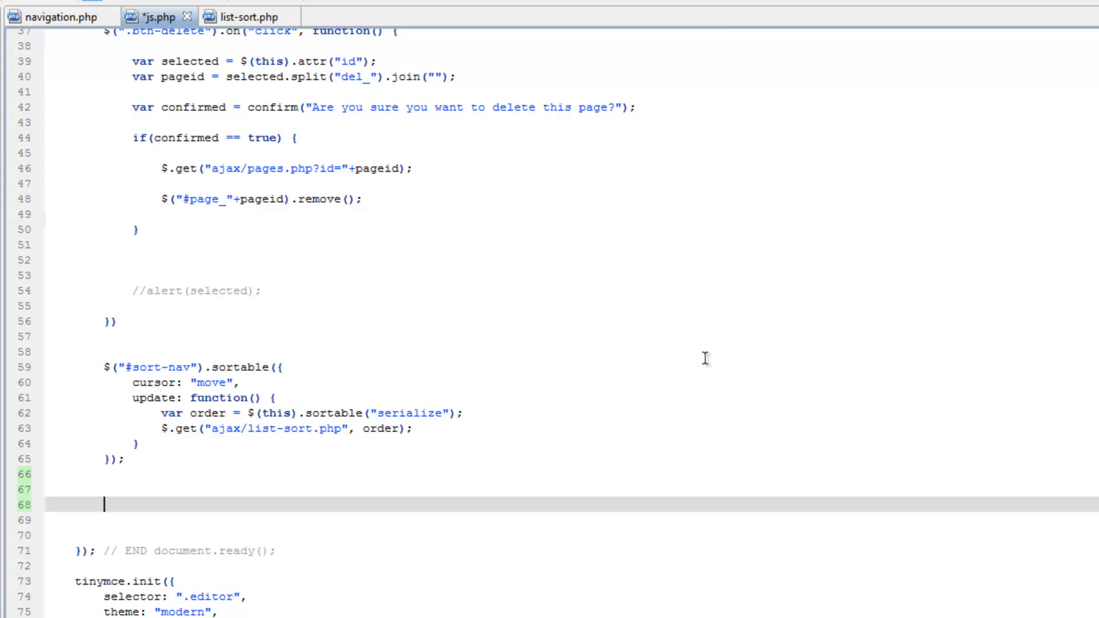
{"action": "type", "text": "$('"}
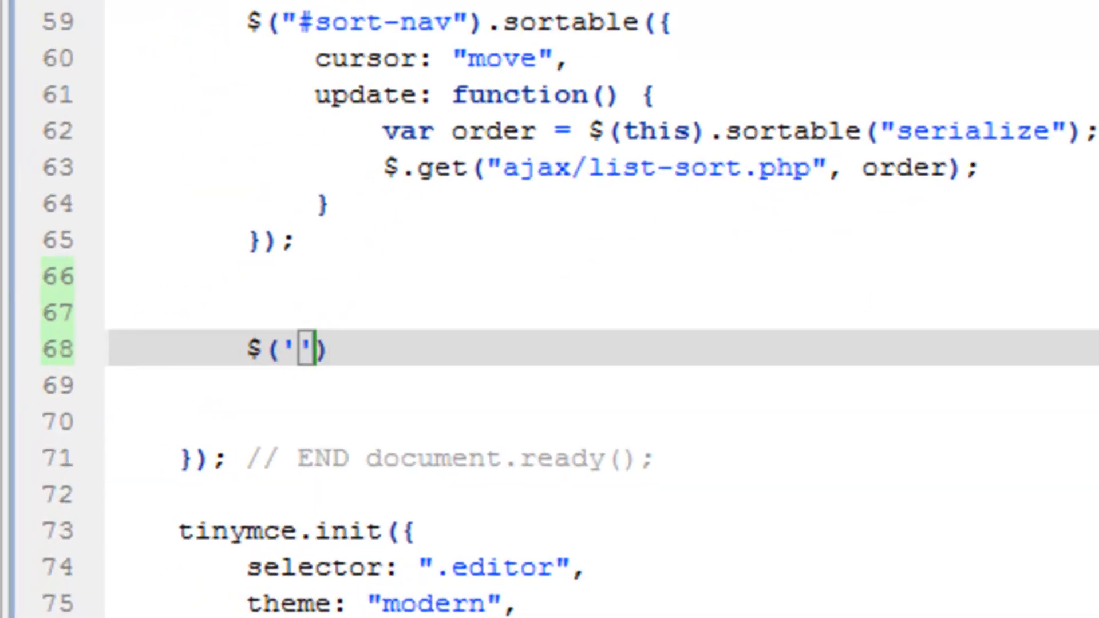
{"action": "type", "text": ".nav"}
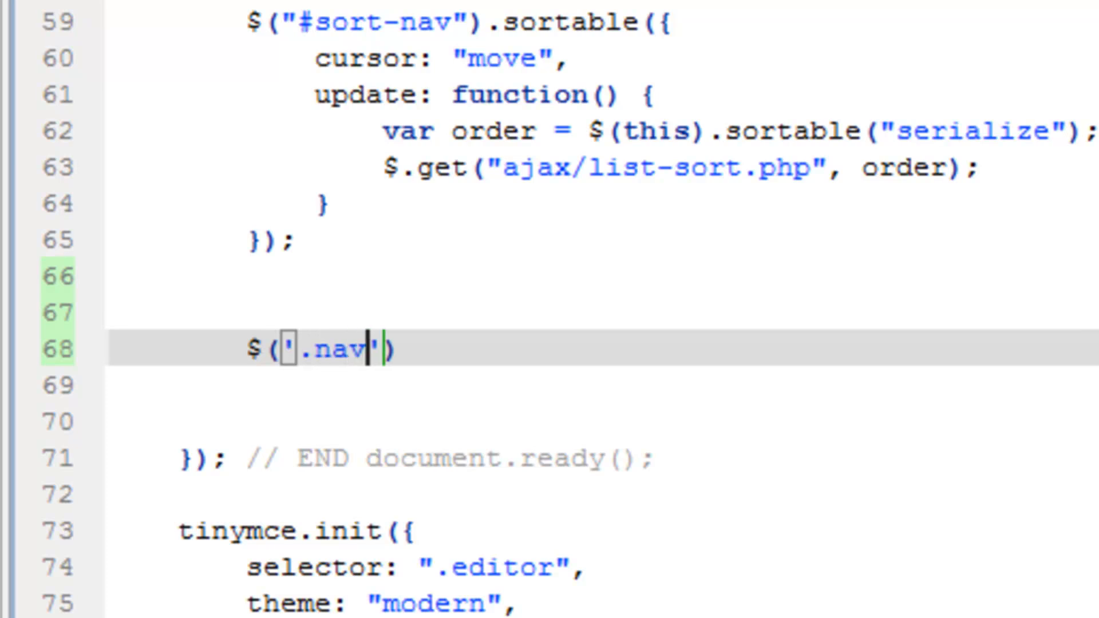
{"action": "type", "text": "-form"}
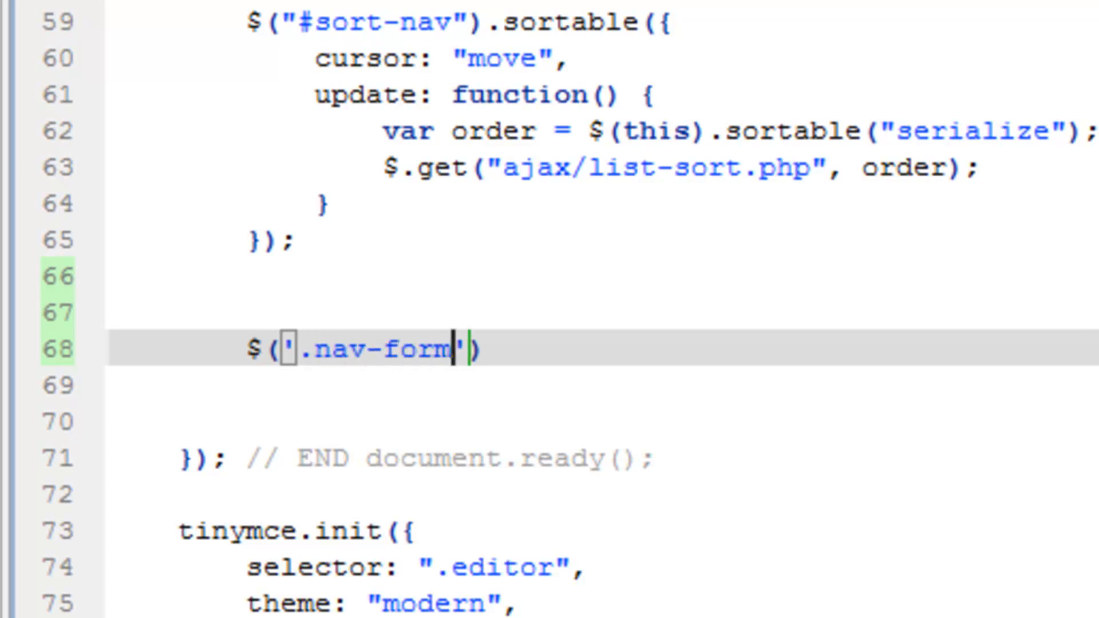
Chain .submit(function(event){ onto the .nav-form selector
{"action": "type", "text": "."}
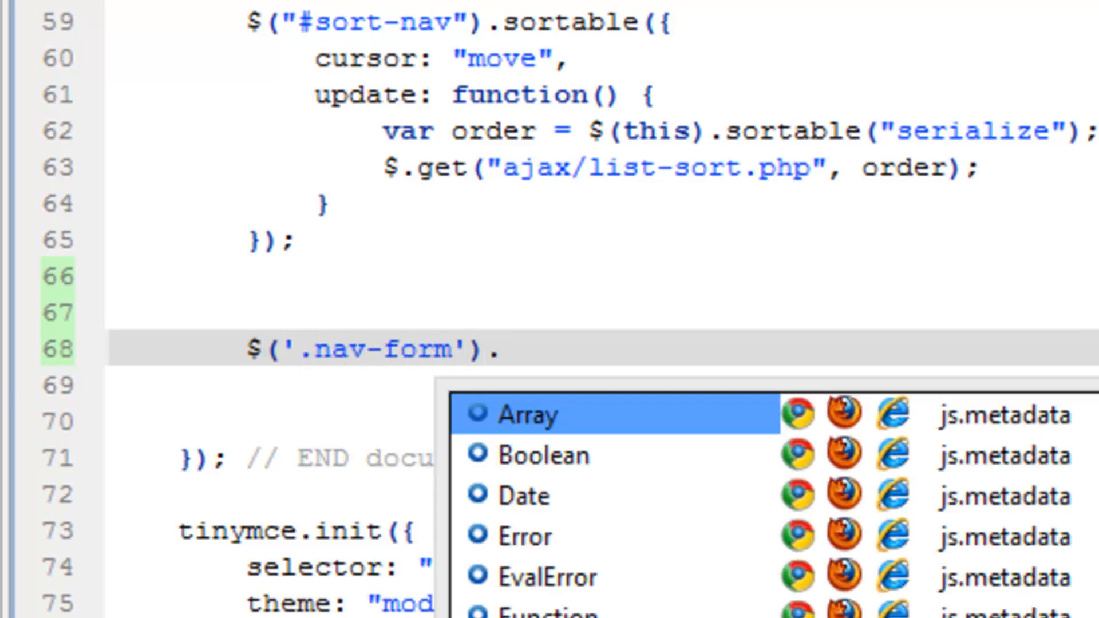
{"action": "type", "text": "sumb"}
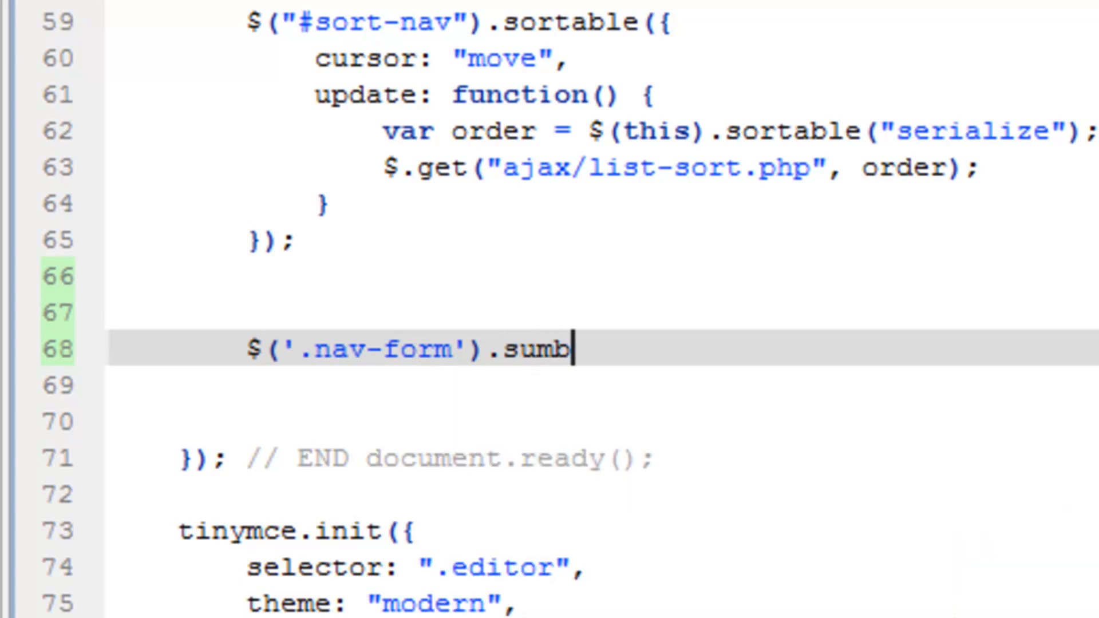
{"action": "type", "text": "m"}
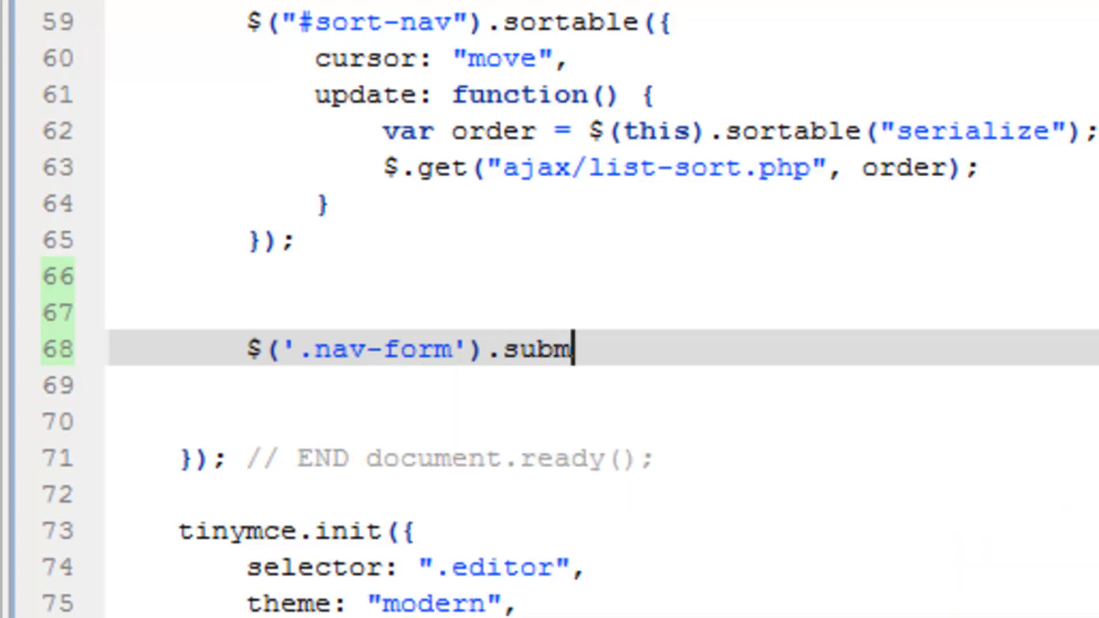
{"action": "type", "text": "it"}
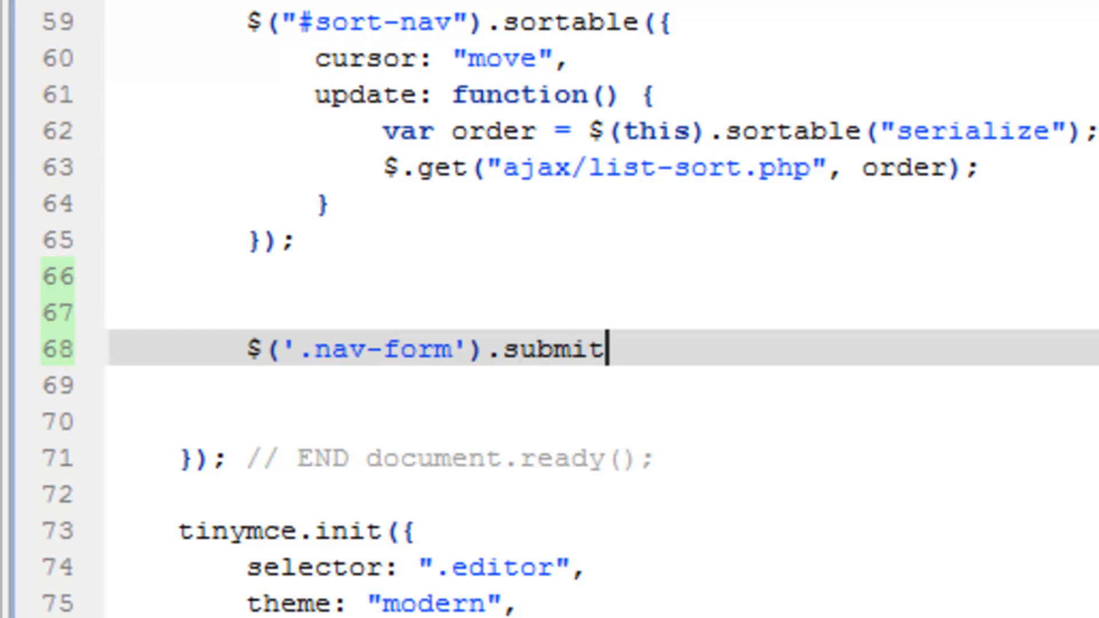
{"action": "type", "text": "(fun"}
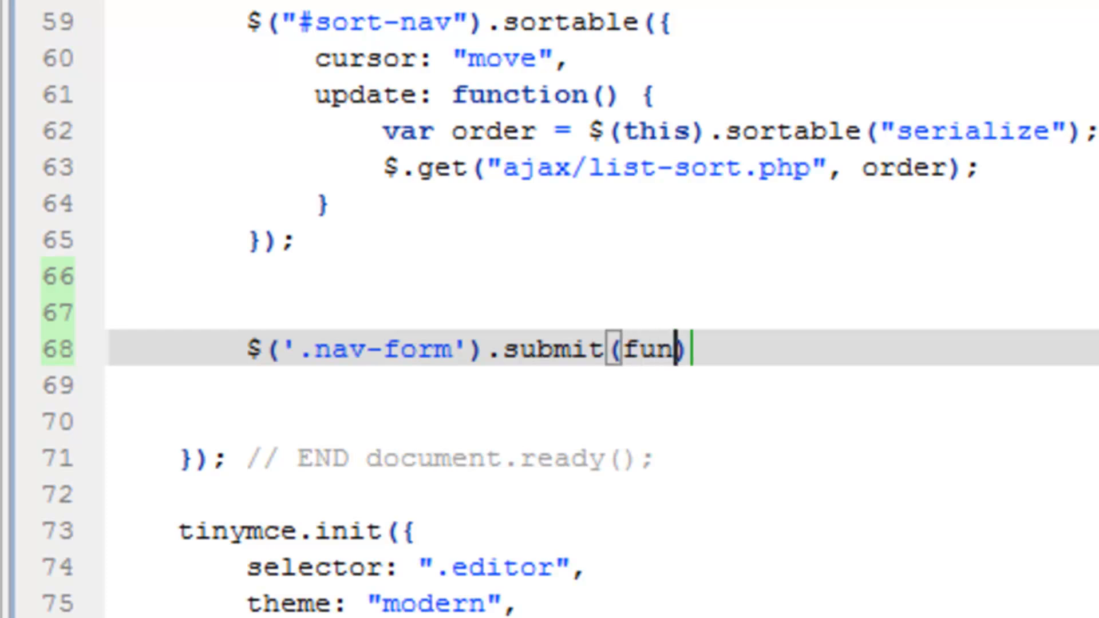
{"action": "type", "text": "ction"}
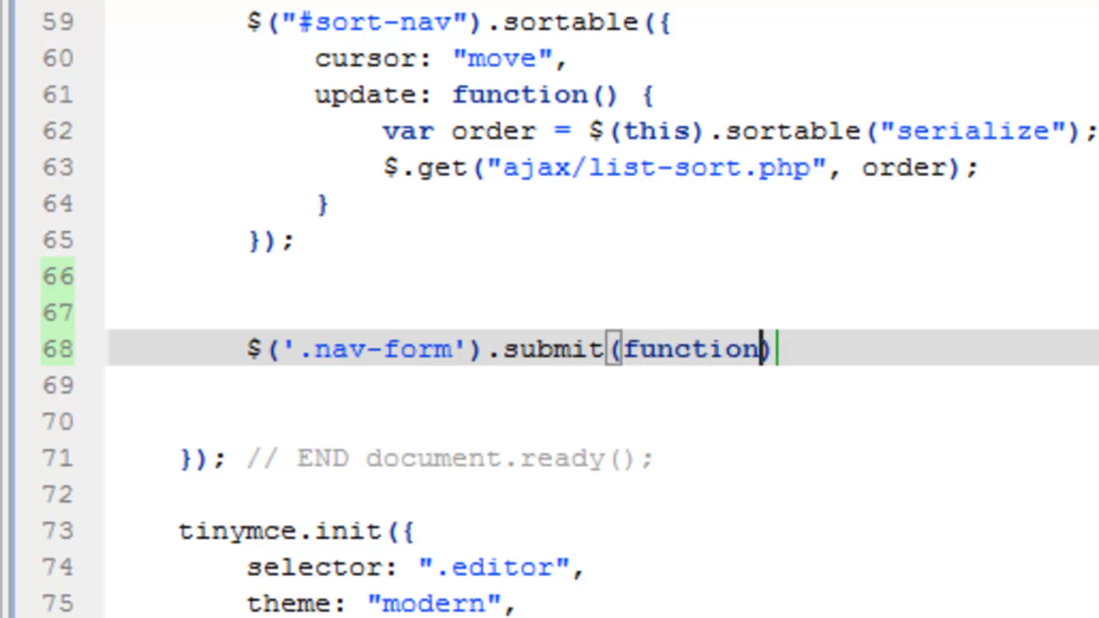
{"action": "type", "text": "()"}
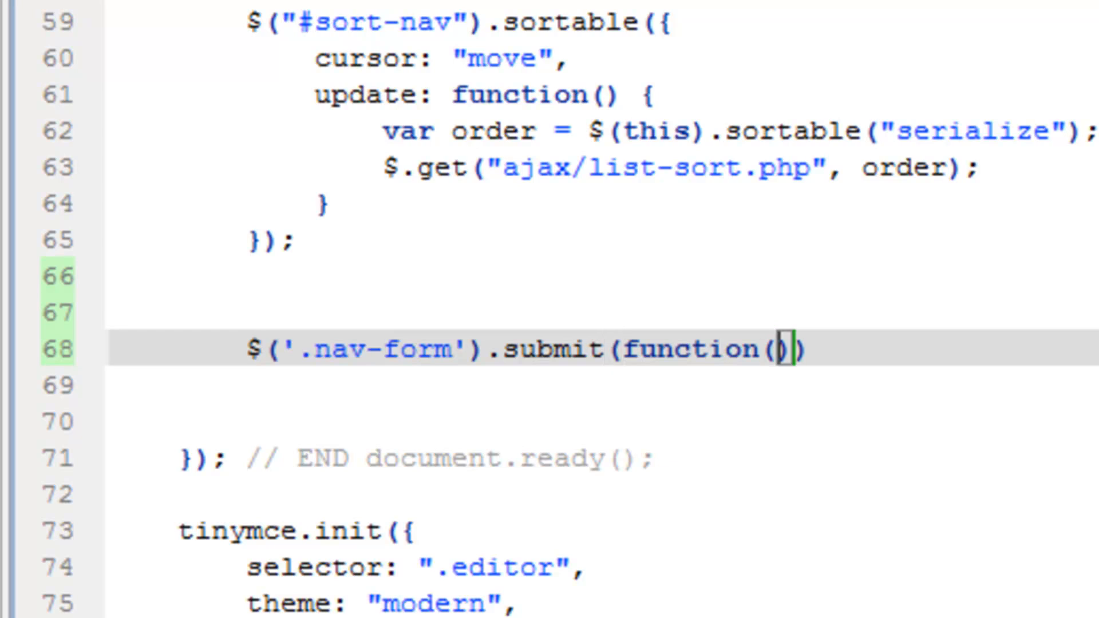
{"action": "type", "text": "event"}
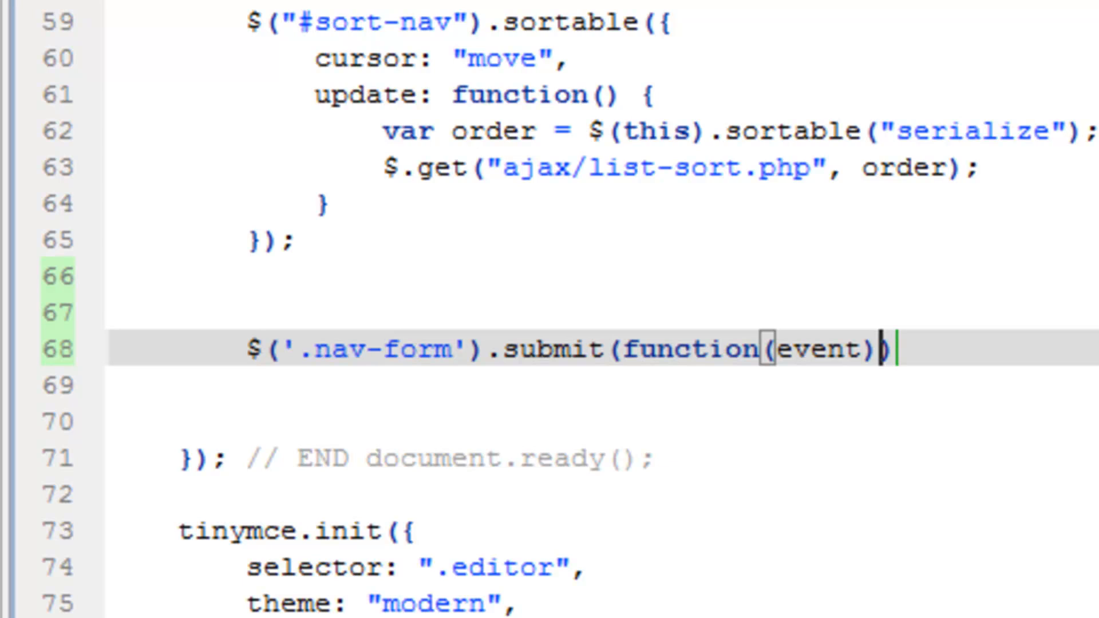
{"action": "type", "text": "{"}
{"action": "type", "text": "});"}
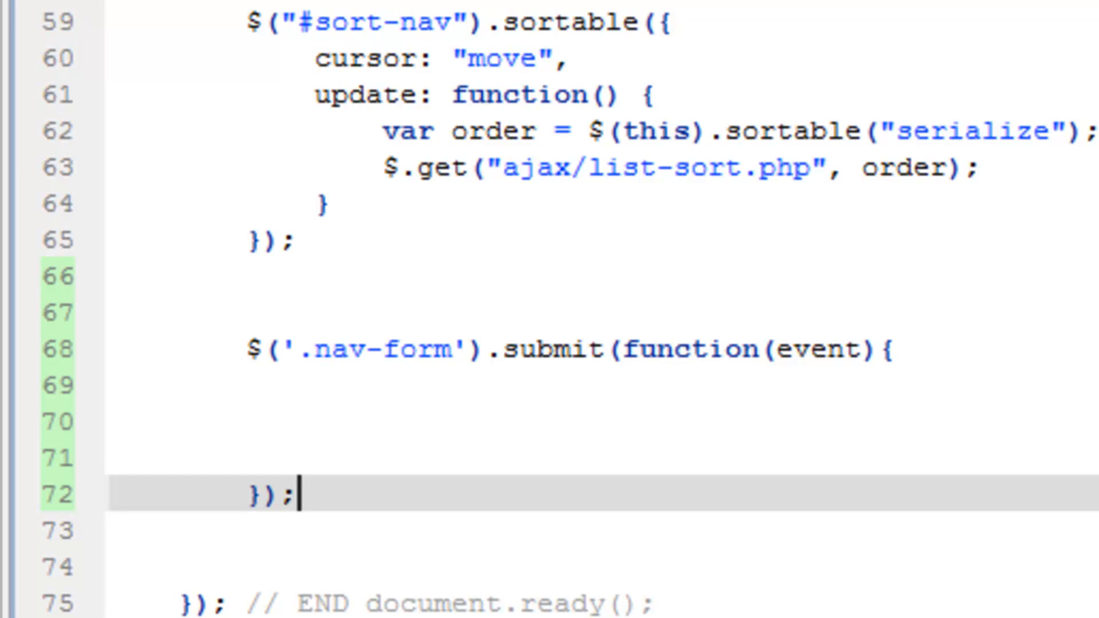
{"action": "mouse_move", "coordinate": [351, 525]}
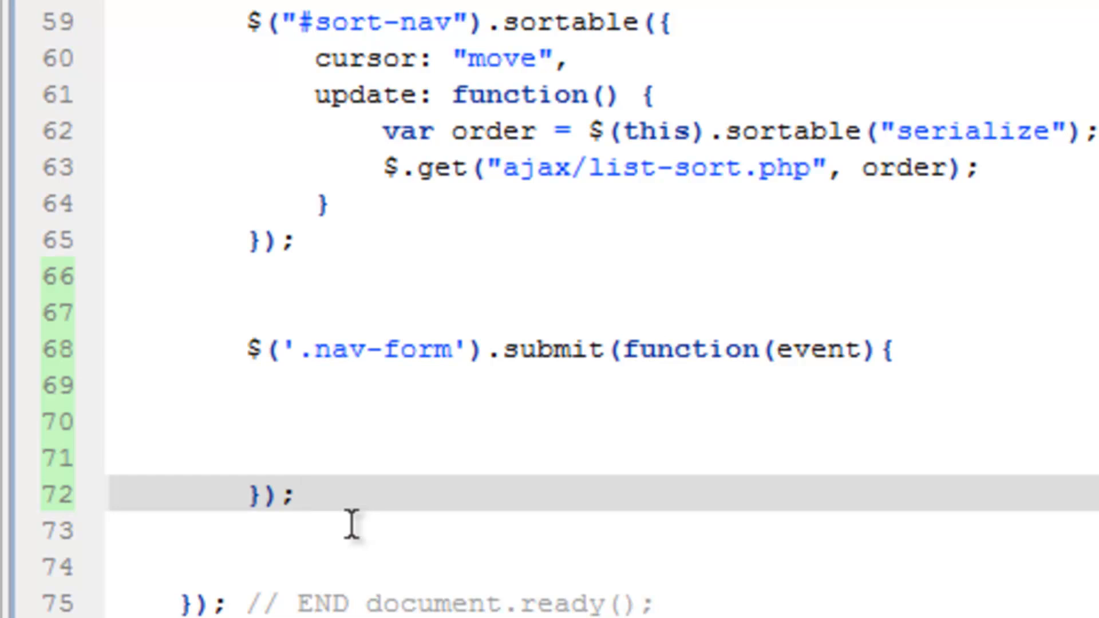
Write event.preventDefault(); inside the empty submit handler body
{"action": "left_click", "coordinate": [294, 496]}
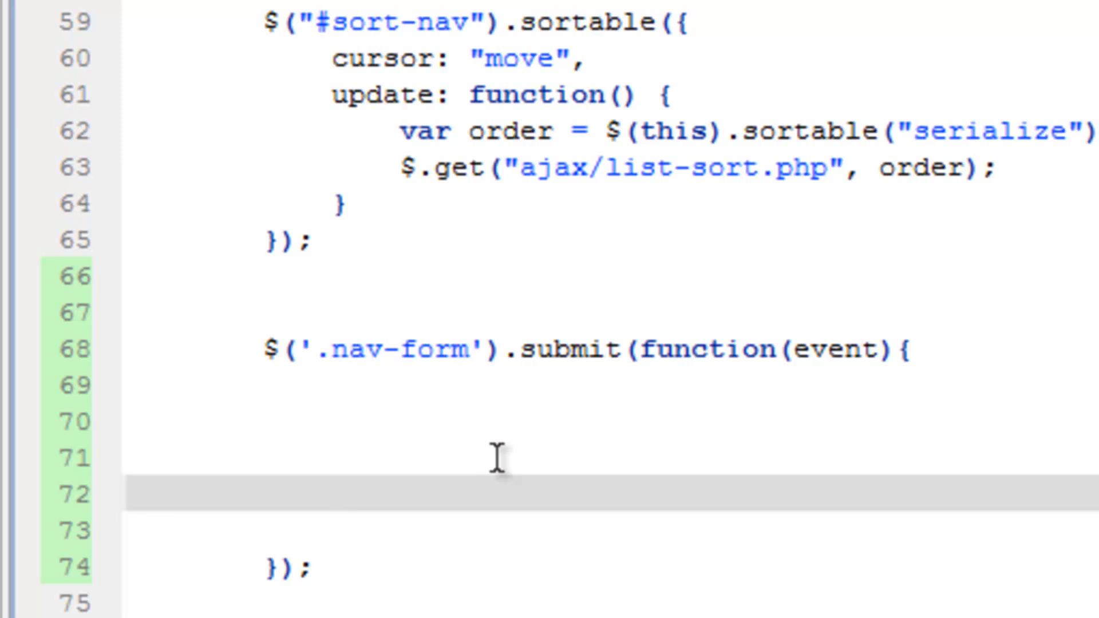
{"action": "type", "text": "eve"}
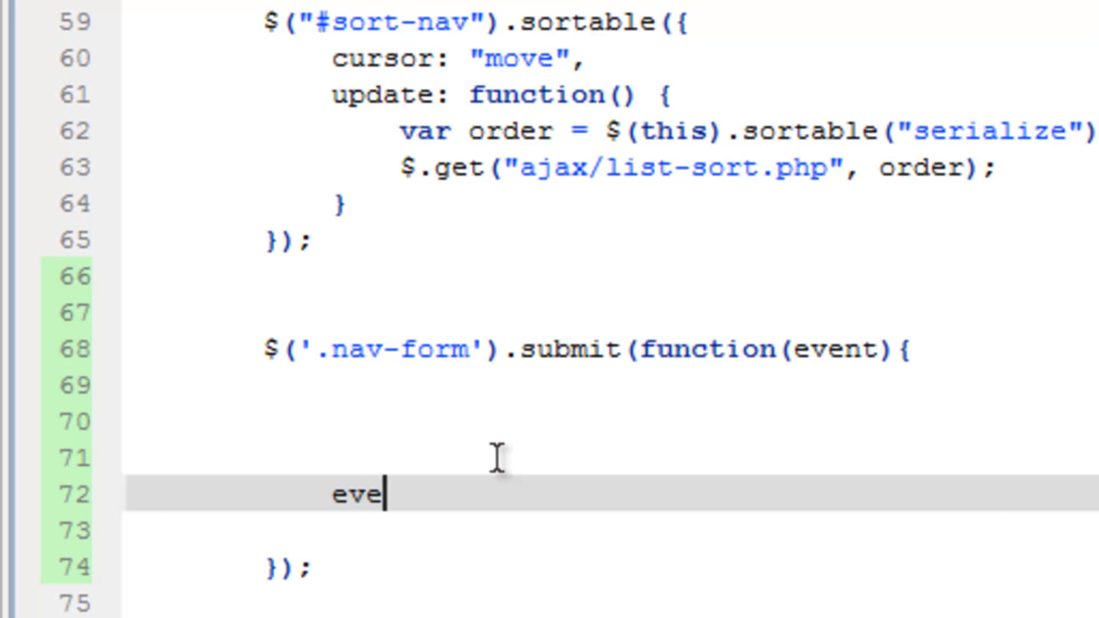
{"action": "type", "text": "nt."}
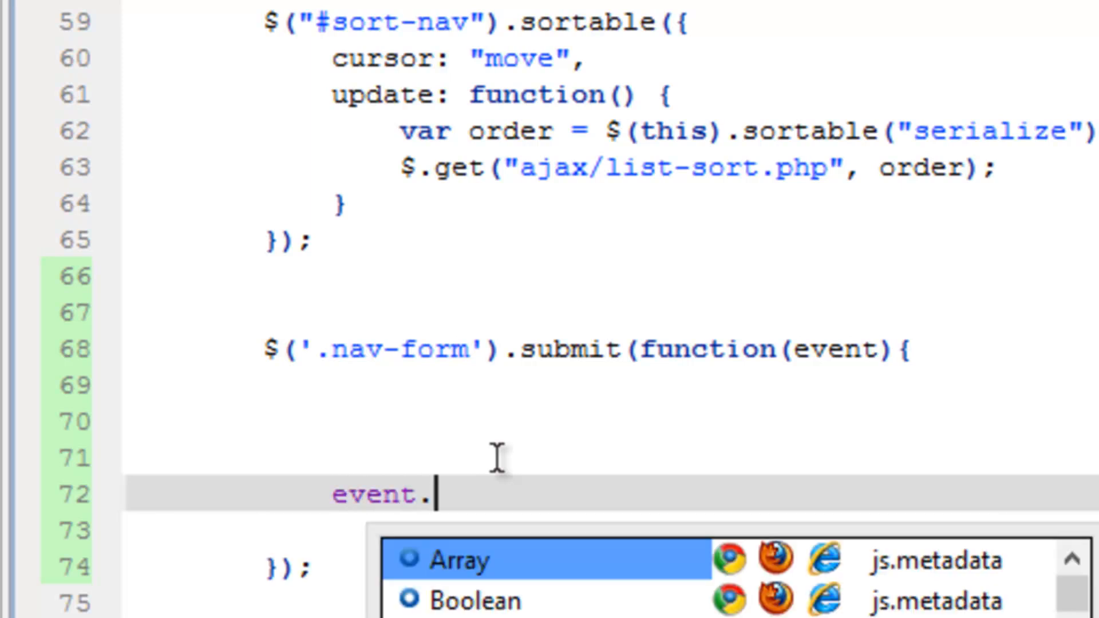
{"action": "type", "text": "preven"}
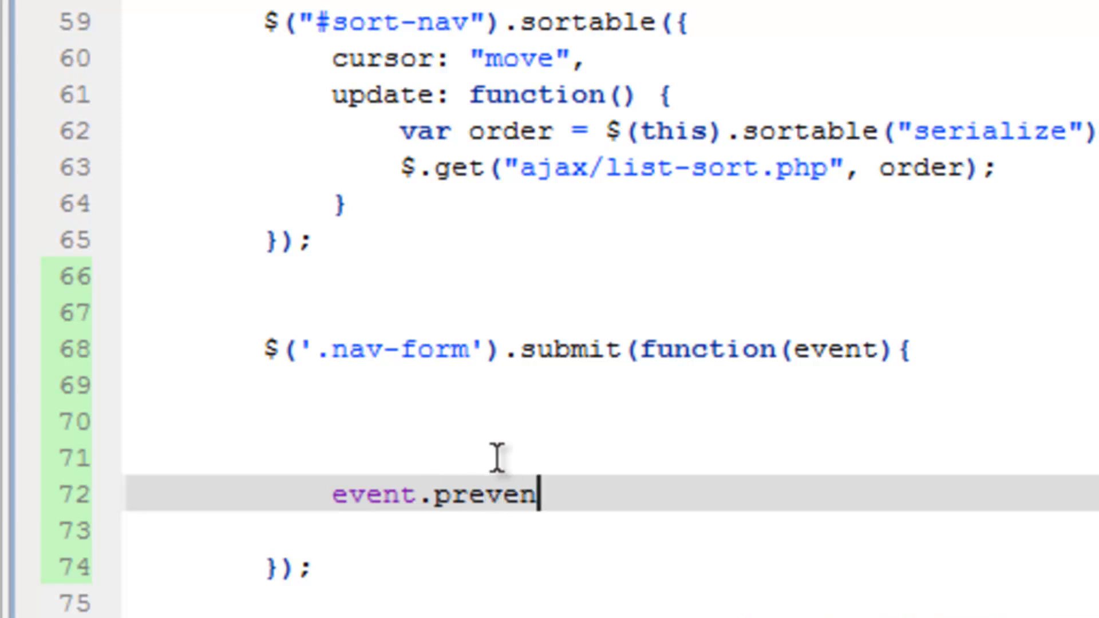
{"action": "type", "text": "tDeg"}
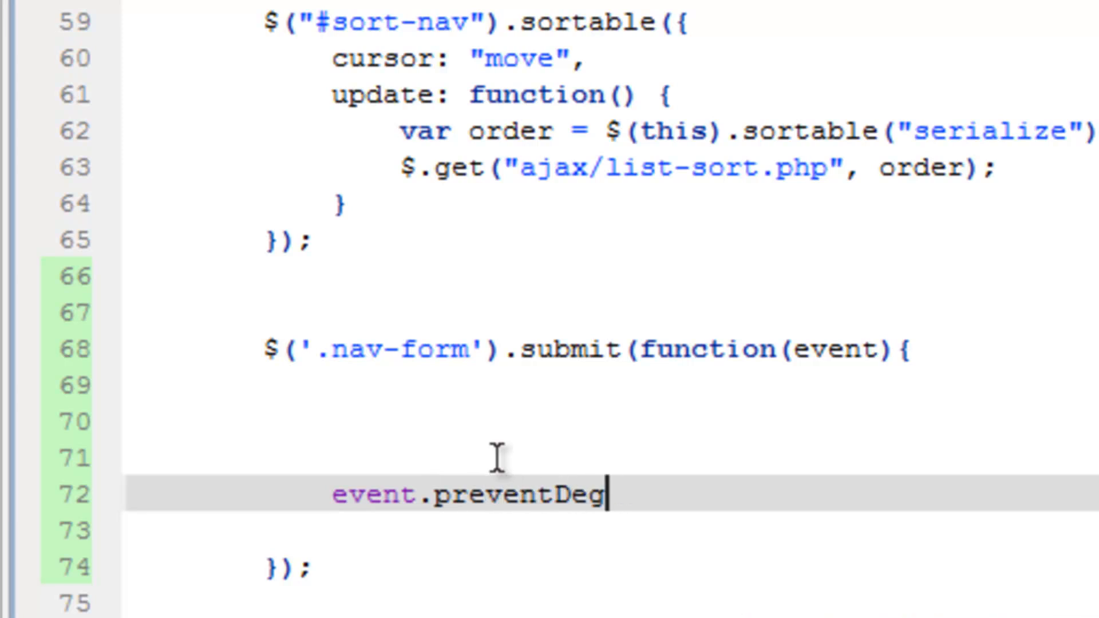
{"action": "type", "text": "ault"}
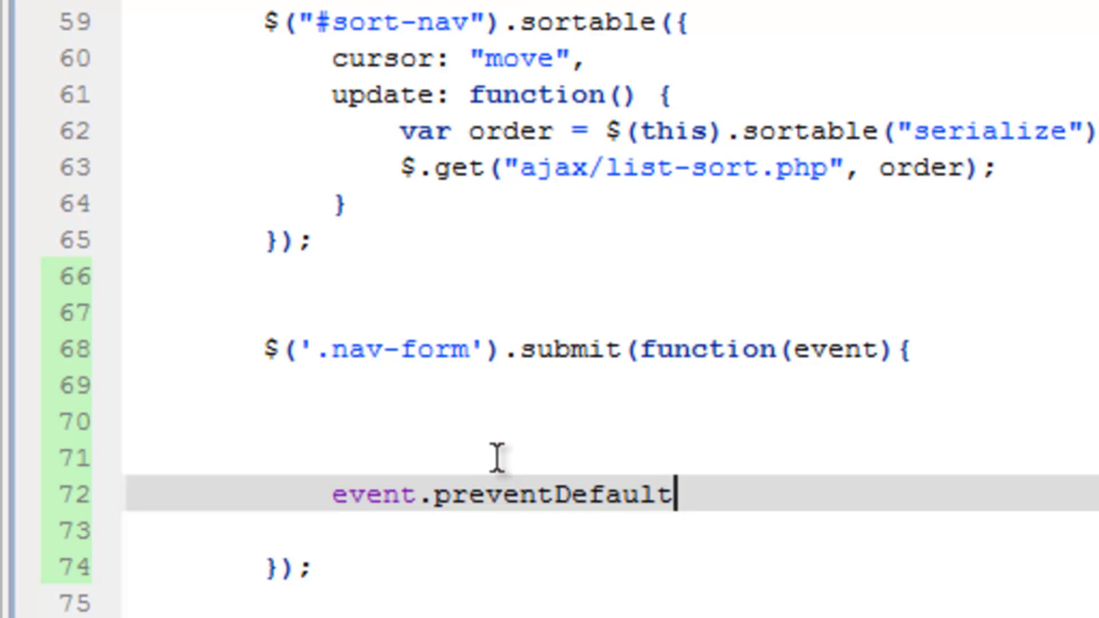
{"action": "type", "text": "()"}
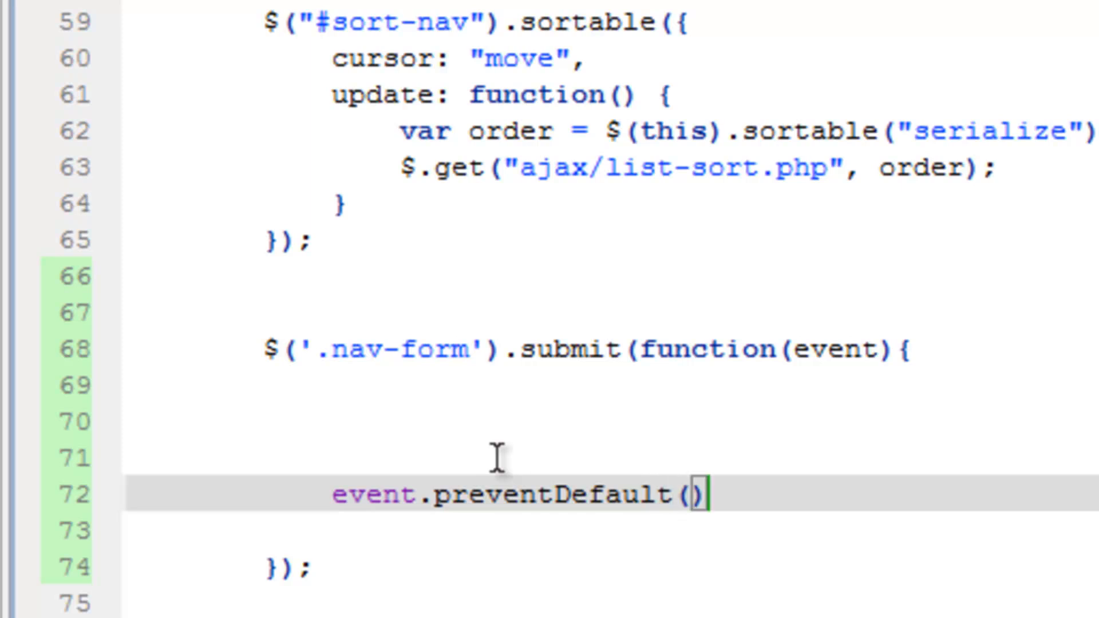
{"action": "type", "text": ";"}
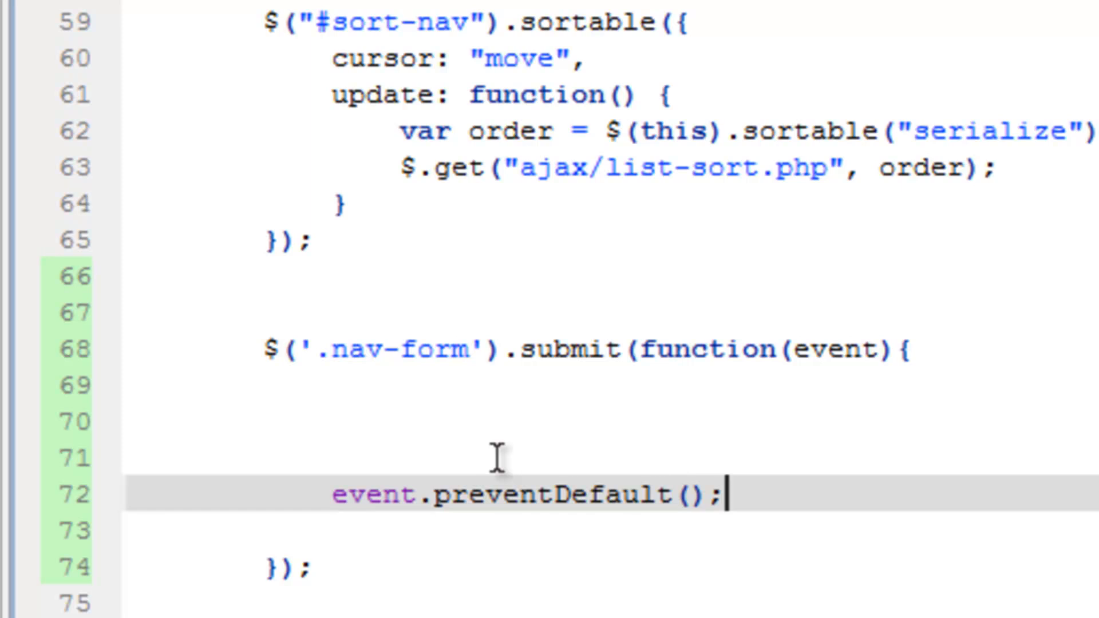
{"action": "mouse_move", "coordinate": [118, 371]}
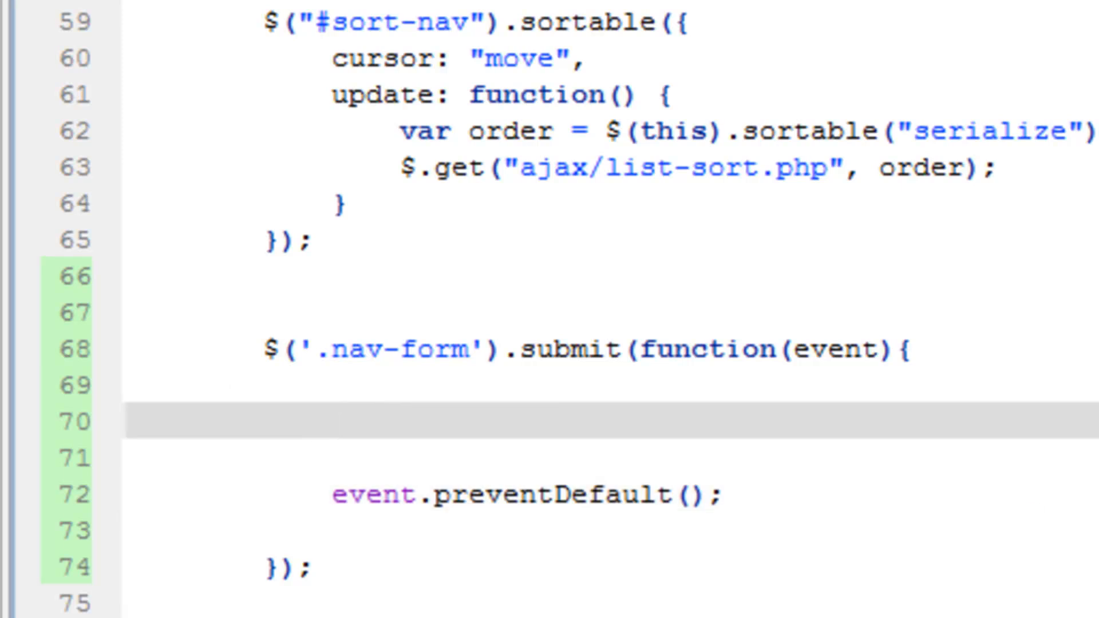
Add var navData = $(this).serializeArray(); above the preventDefault call
{"action": "type", "text": "var"}
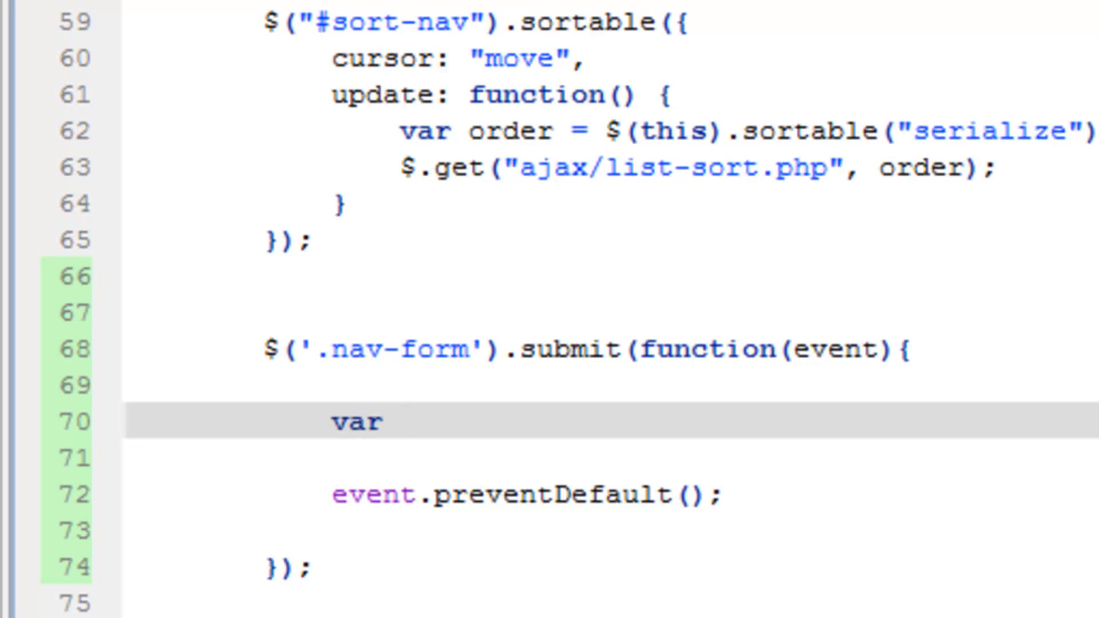
{"action": "type", "text": "navData ="}
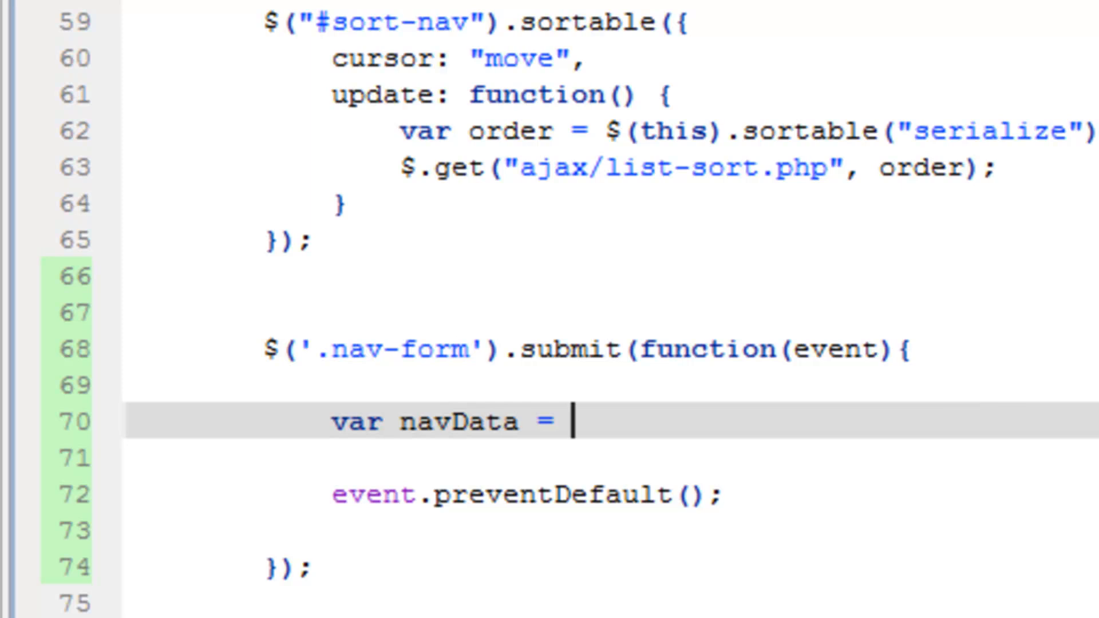
{"action": "type", "text": "$()"}
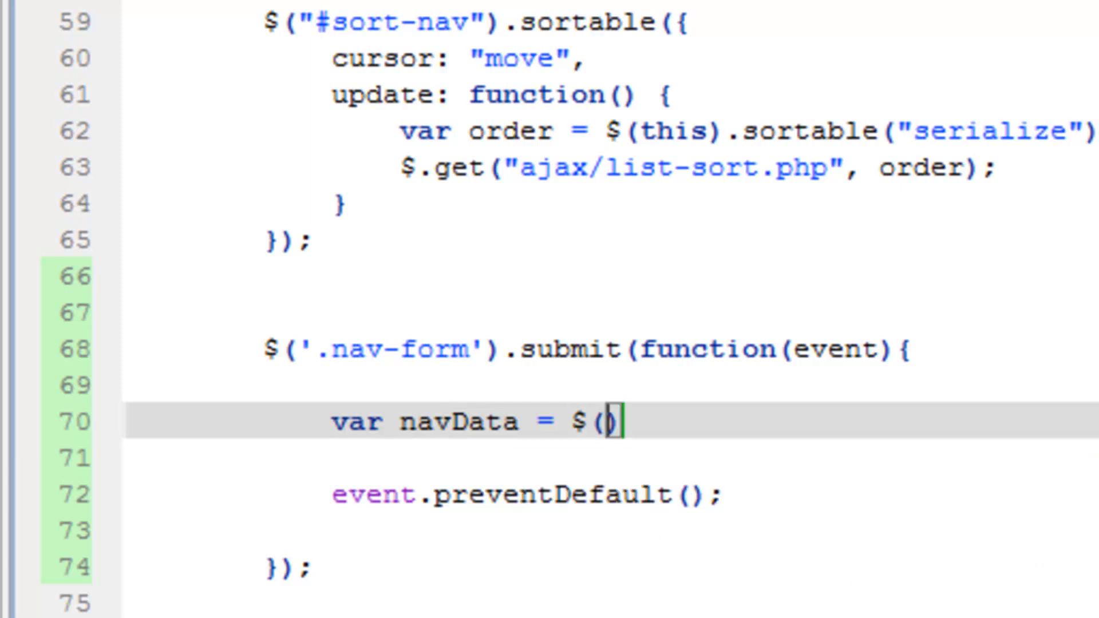
{"action": "type", "text": "this"}
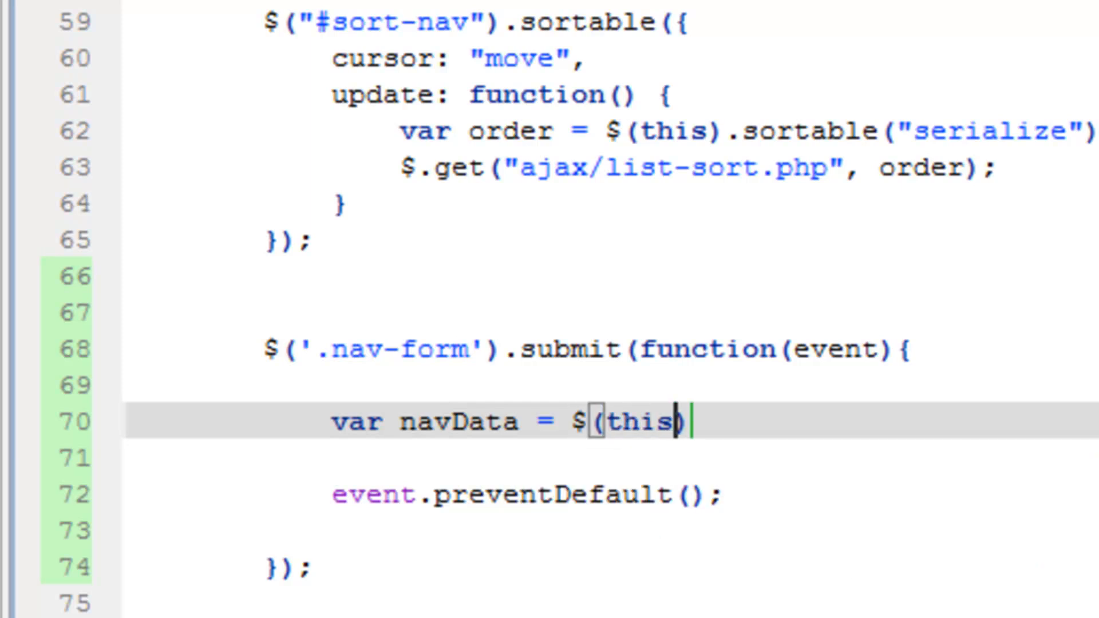
{"action": "type", "text": "."}
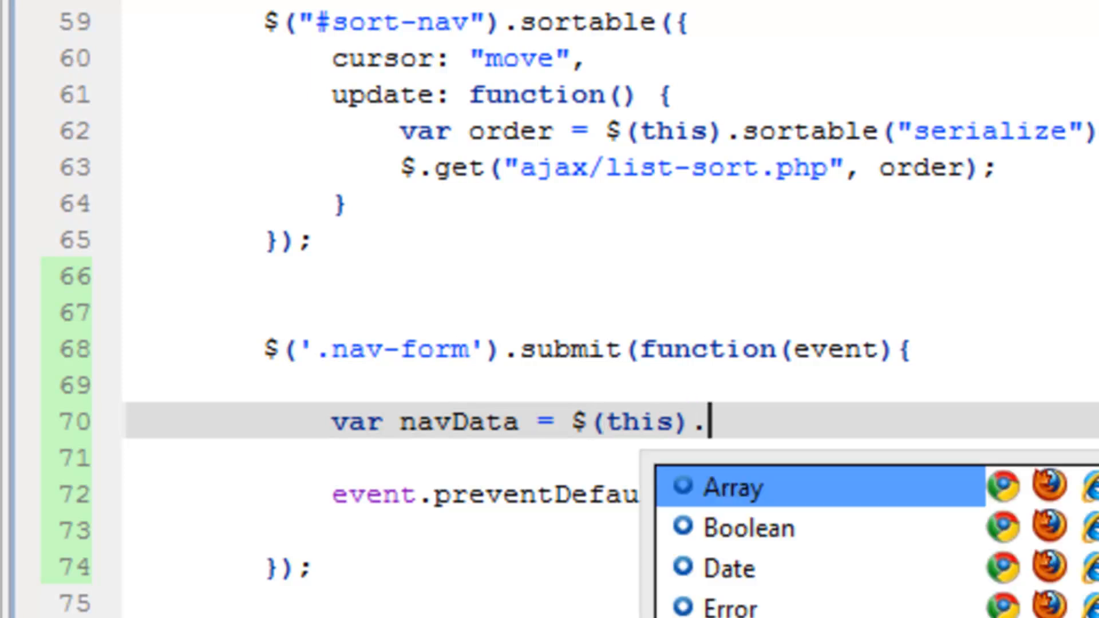
{"action": "type", "text": "serial"}
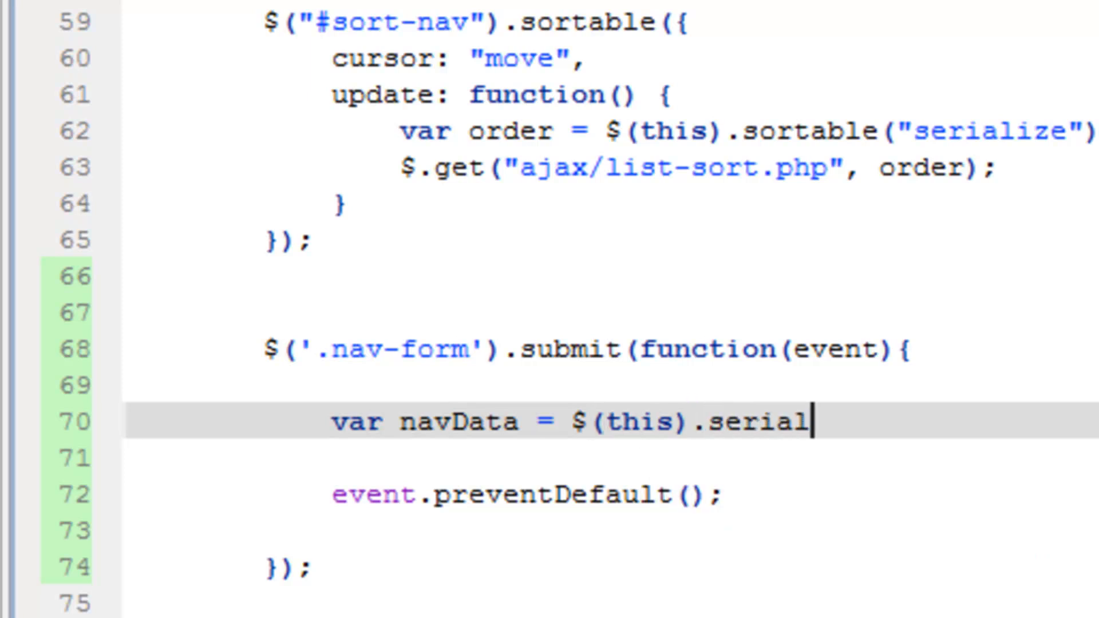
{"action": "type", "text": "i"}
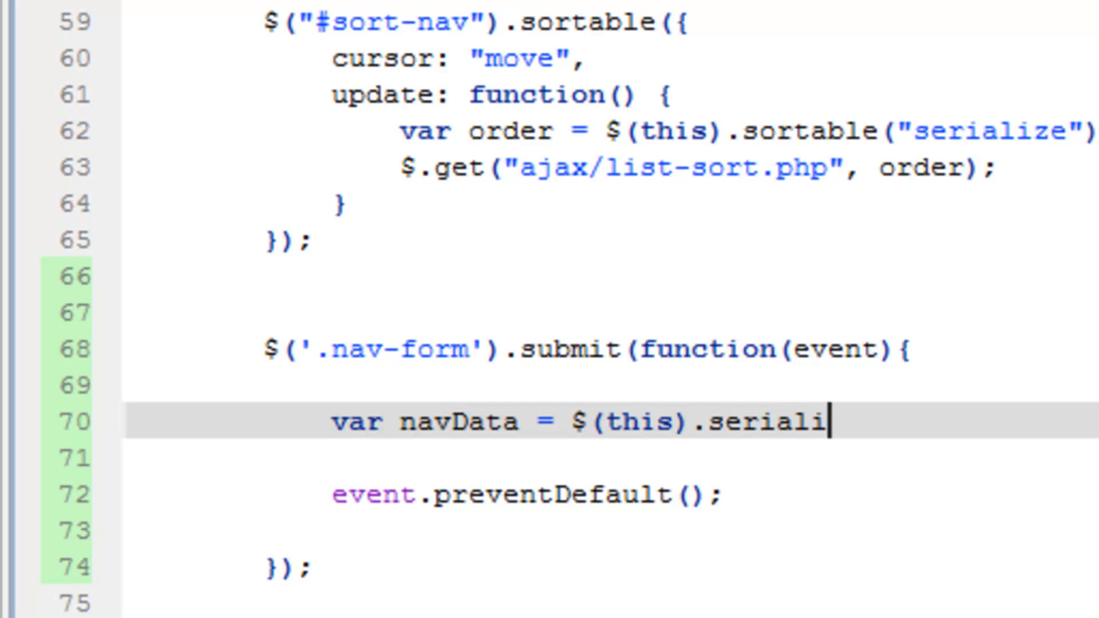
{"action": "type", "text": "zeArray"}
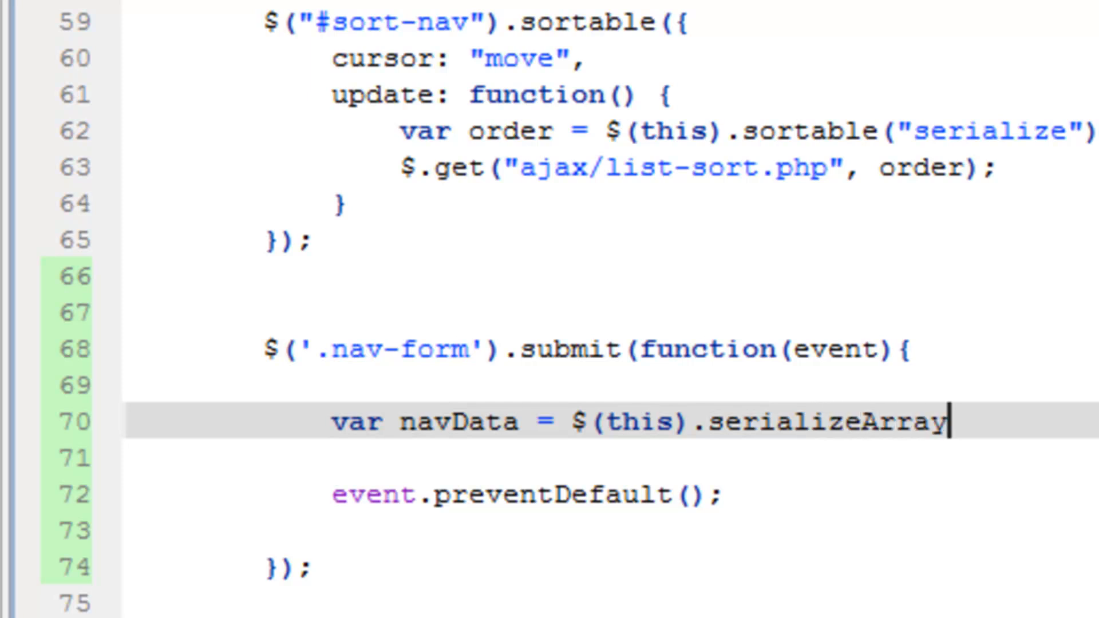
{"action": "type", "text": "();"}
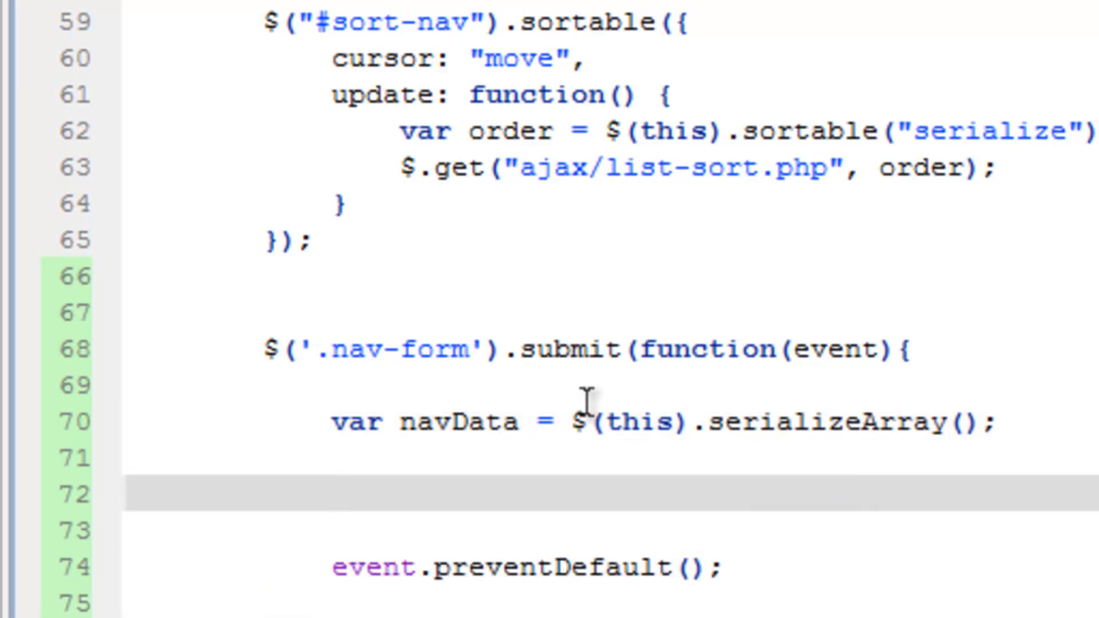
Type an empty $.ajax({ }); call with blank lines inside its options
{"action": "type", "text": "$"}
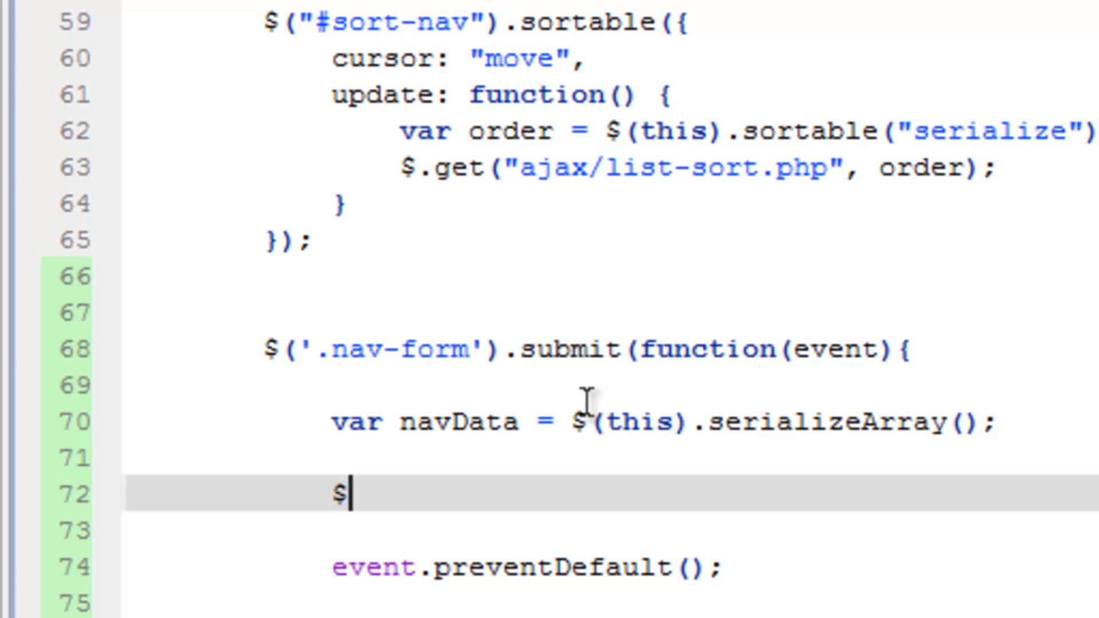
{"action": "type", "text": ".ajaz"}
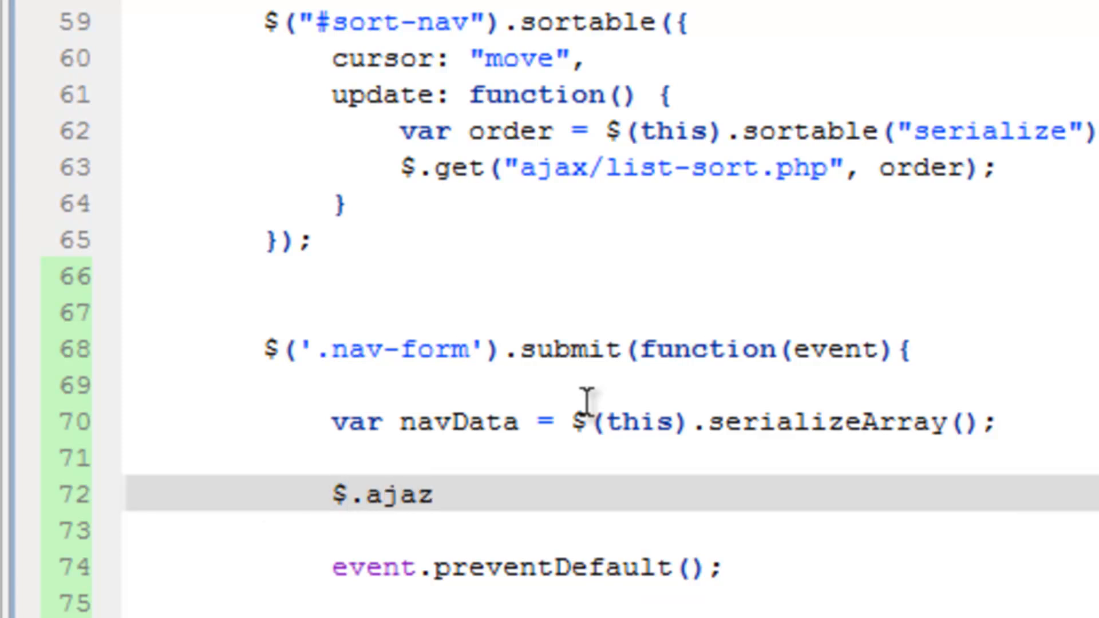
{"action": "type", "text": "x()"}
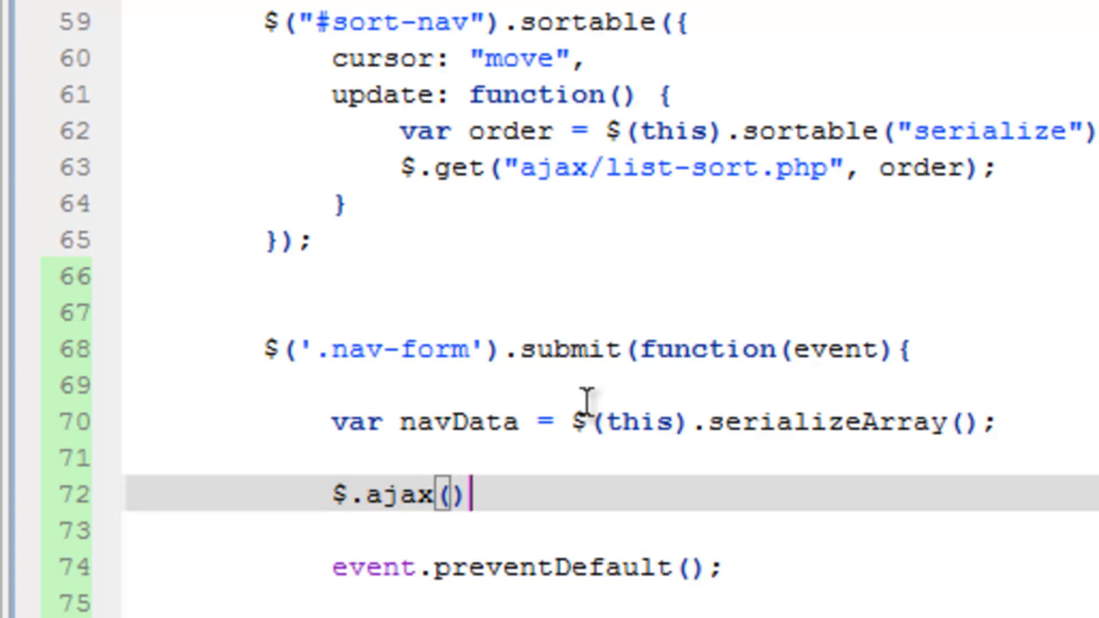
{"action": "type", "text": ";"}
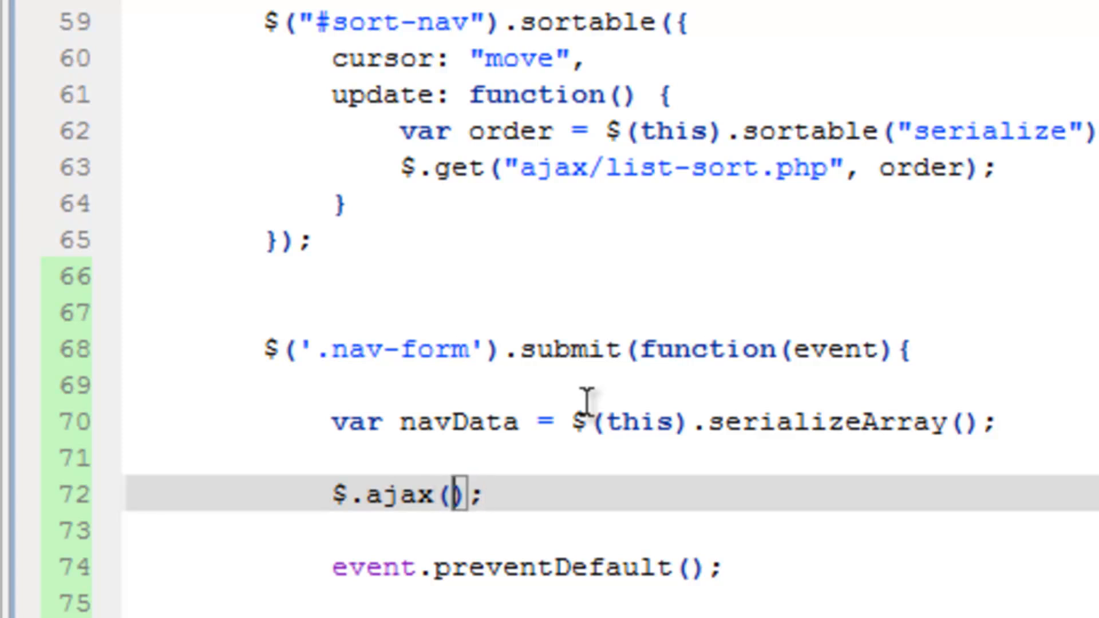
{"action": "type", "text": "{"}
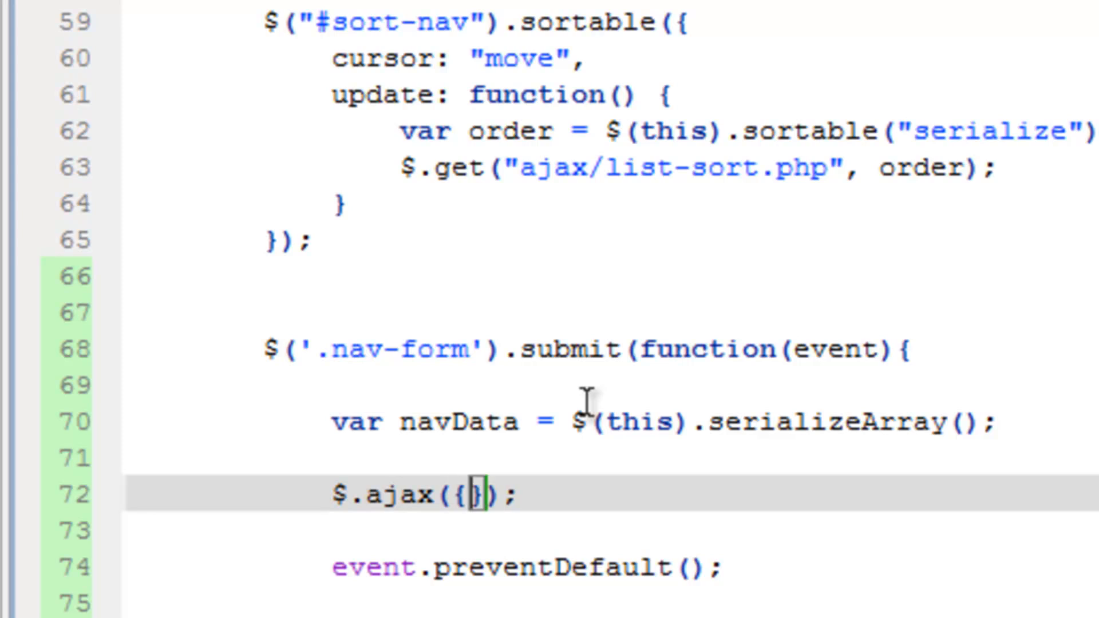
{"action": "key", "text": "Enter"}
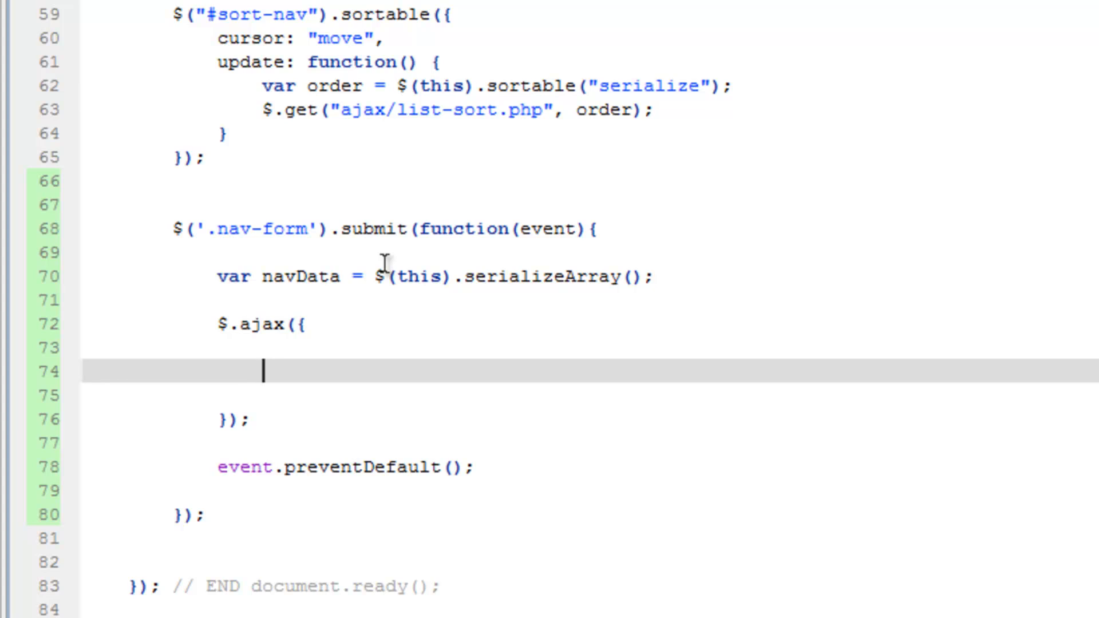
Set the ajax url option to "ajax/navigation.php" and start the next option line
{"action": "type", "text": "ur"}
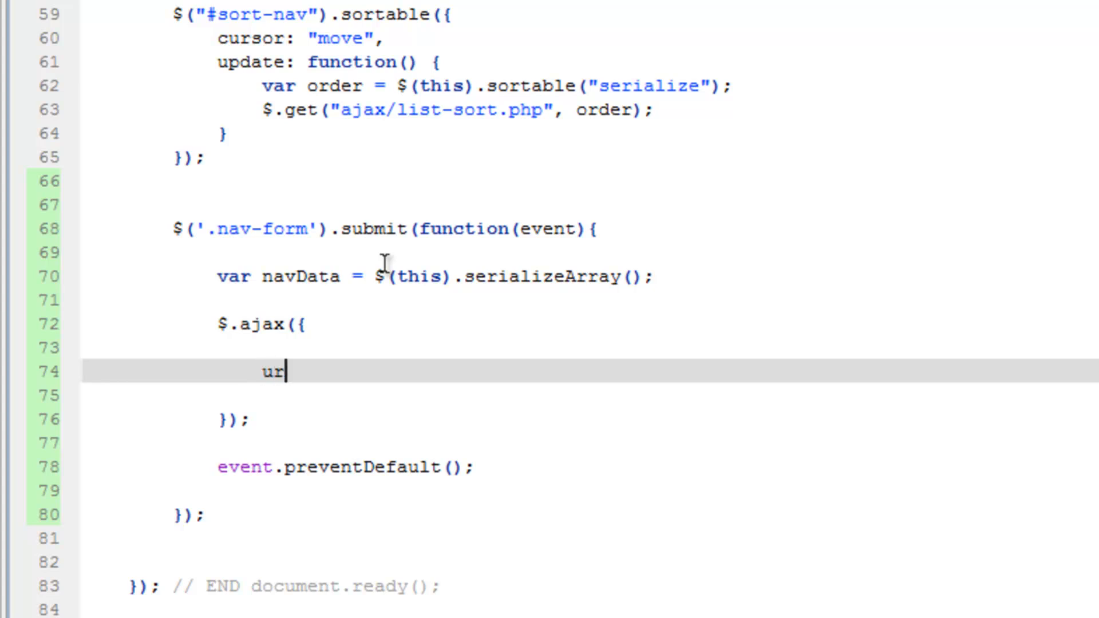
{"action": "type", "text": "l:"}
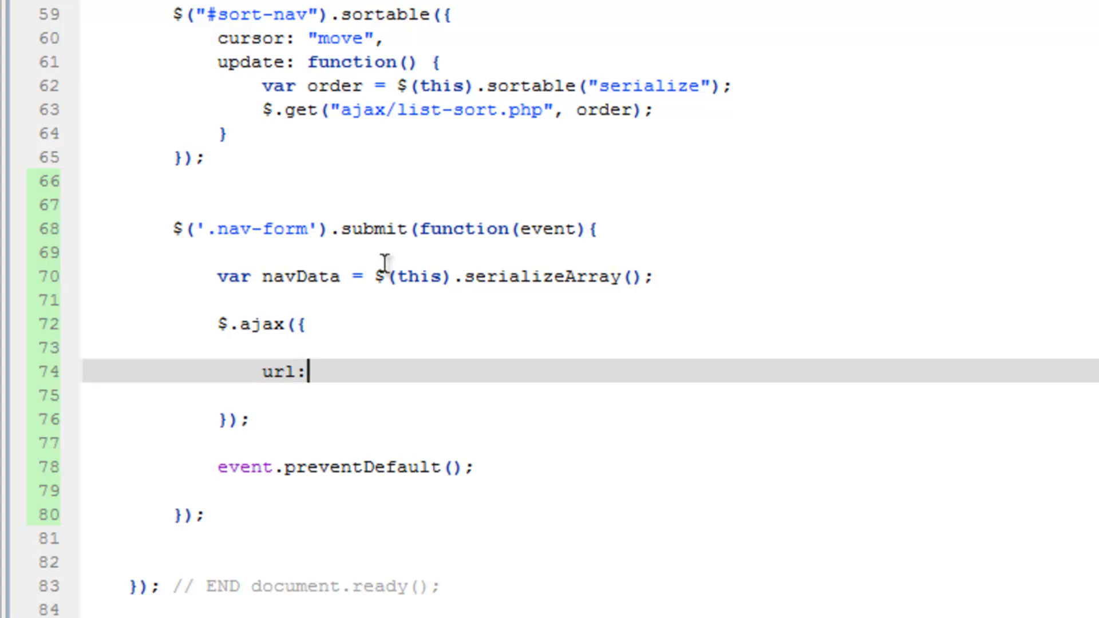
{"action": "type", "text": "\"\""}
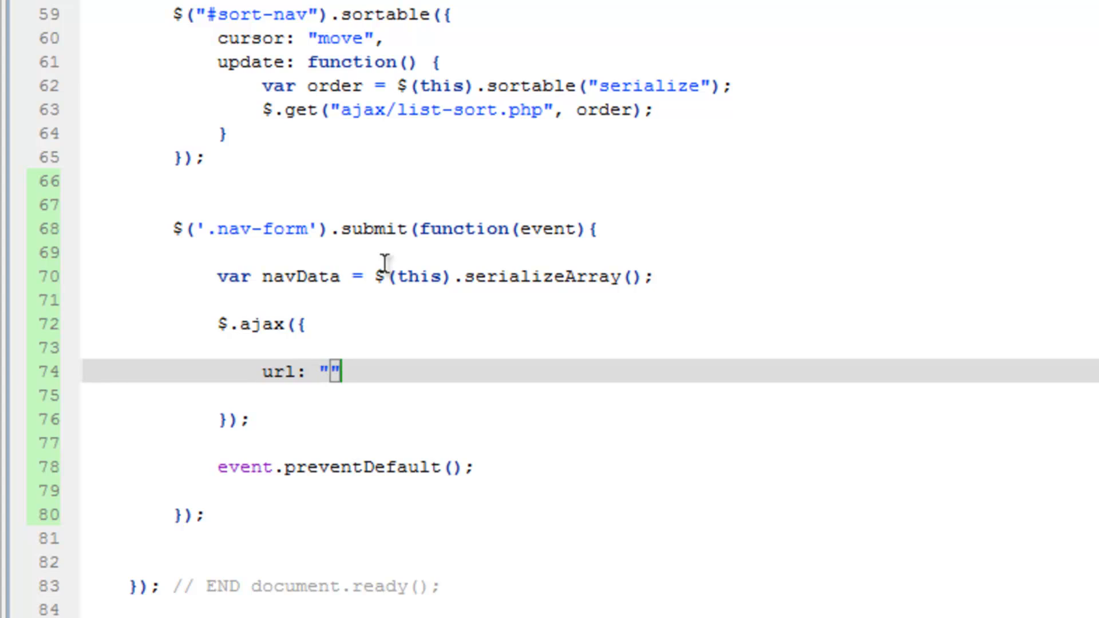
{"action": "type", "text": "ajax"}
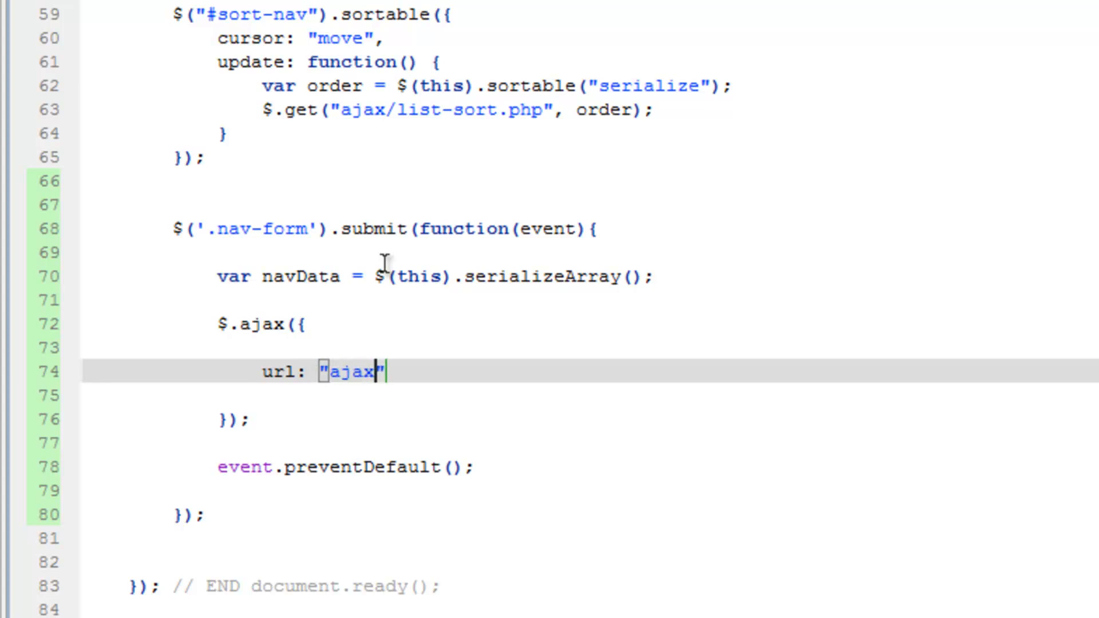
{"action": "type", "text": "/"}
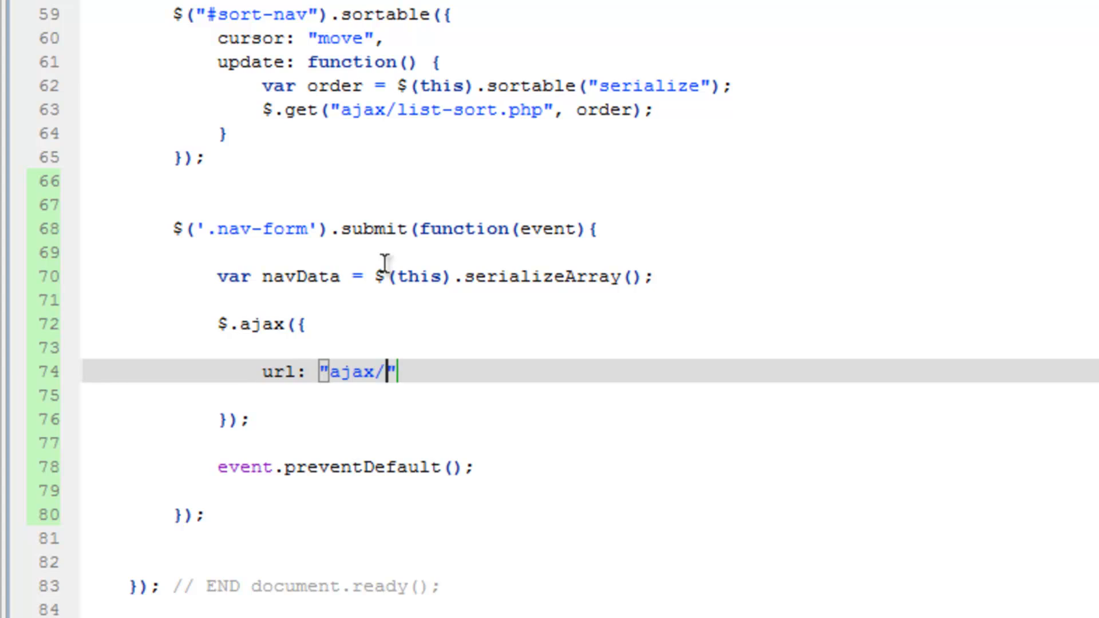
{"action": "type", "text": "naviga"}
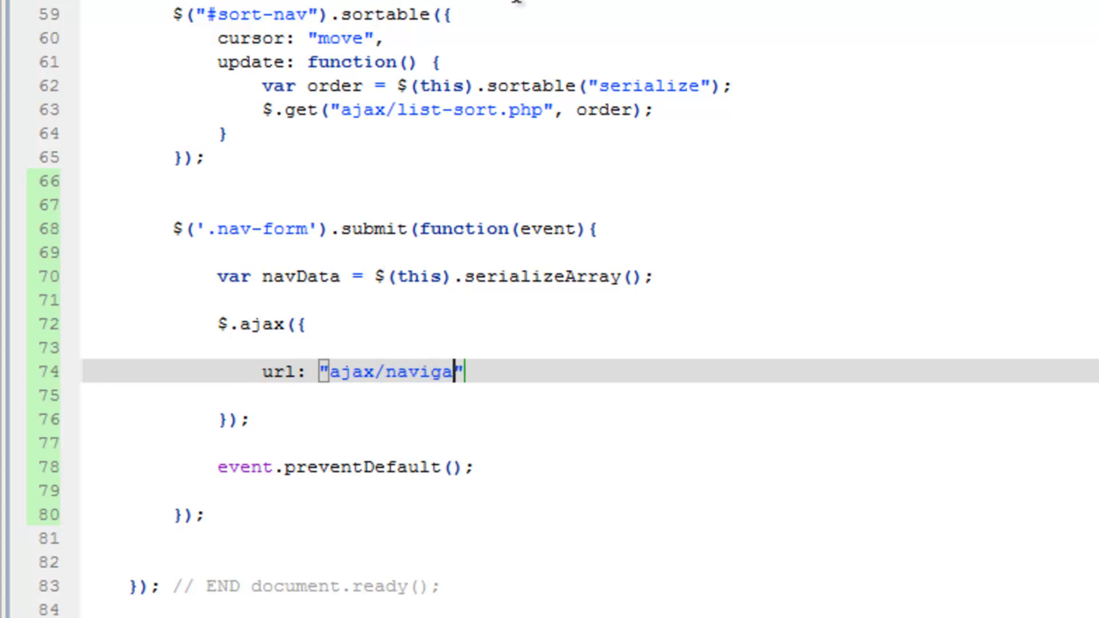
{"action": "type", "text": "tion.php"}
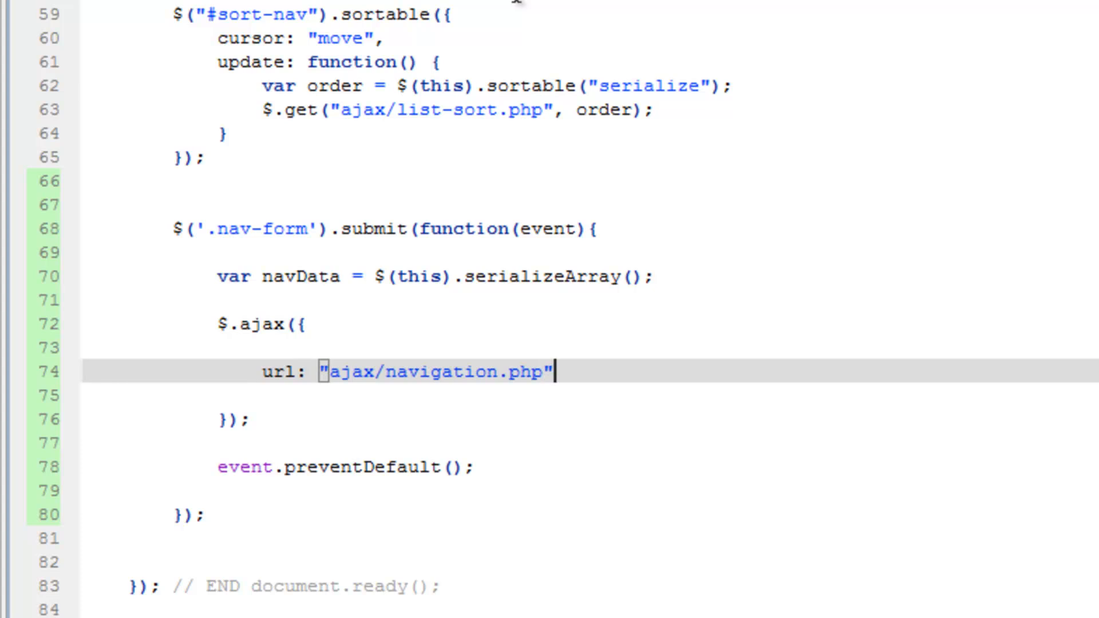
{"action": "type", "text": ","}
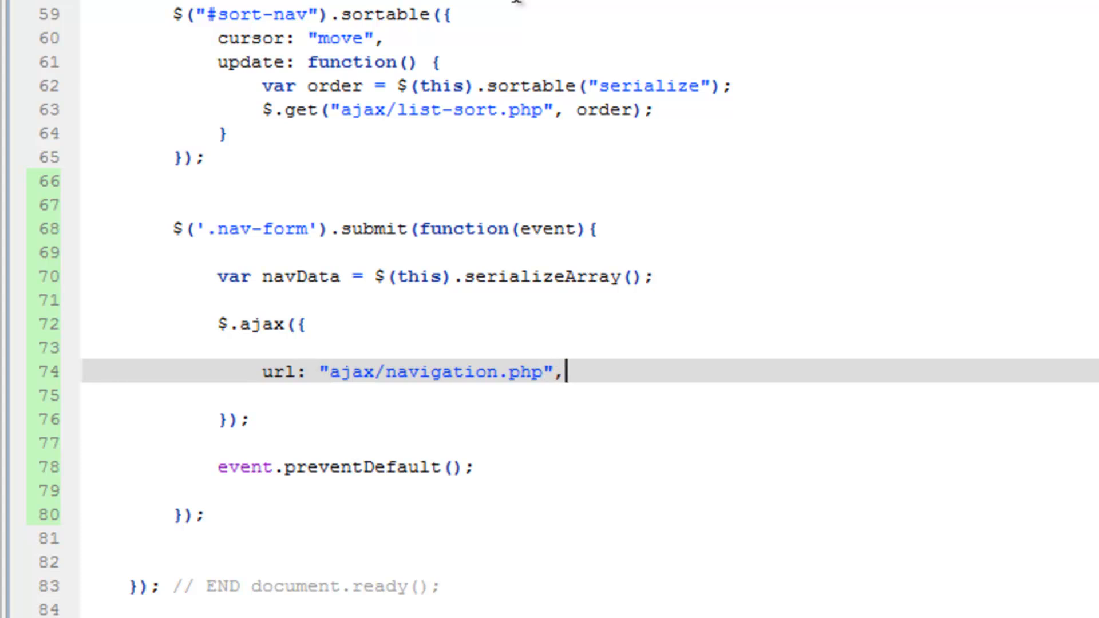
{"action": "key", "text": "enter"}
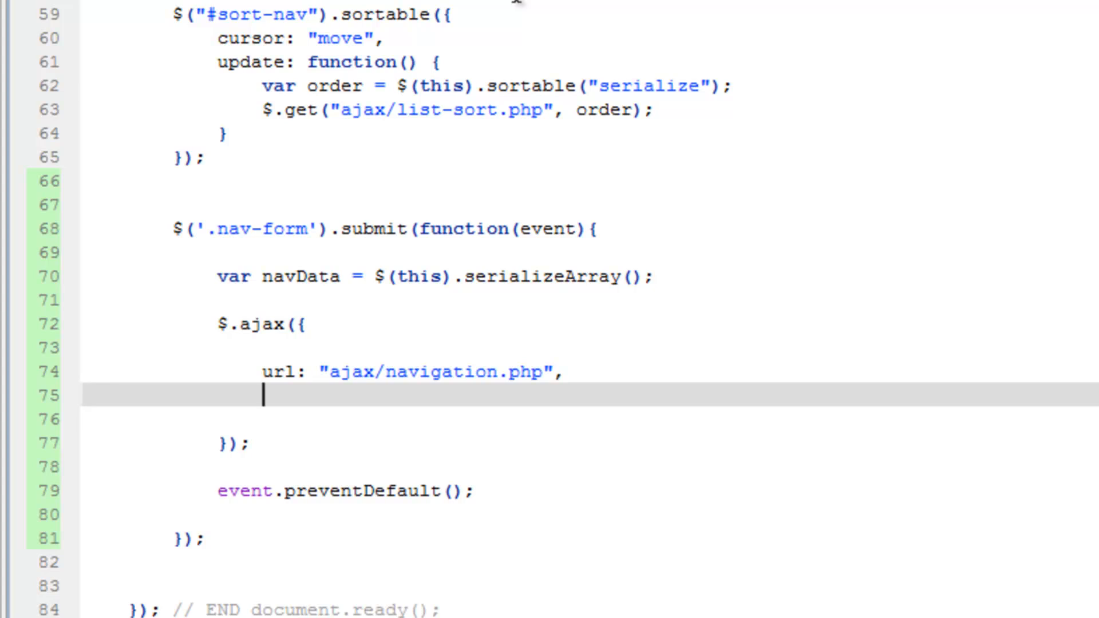
Add type: "POST" and data: navData options to the $.ajax call
{"action": "type", "text": "type:"}
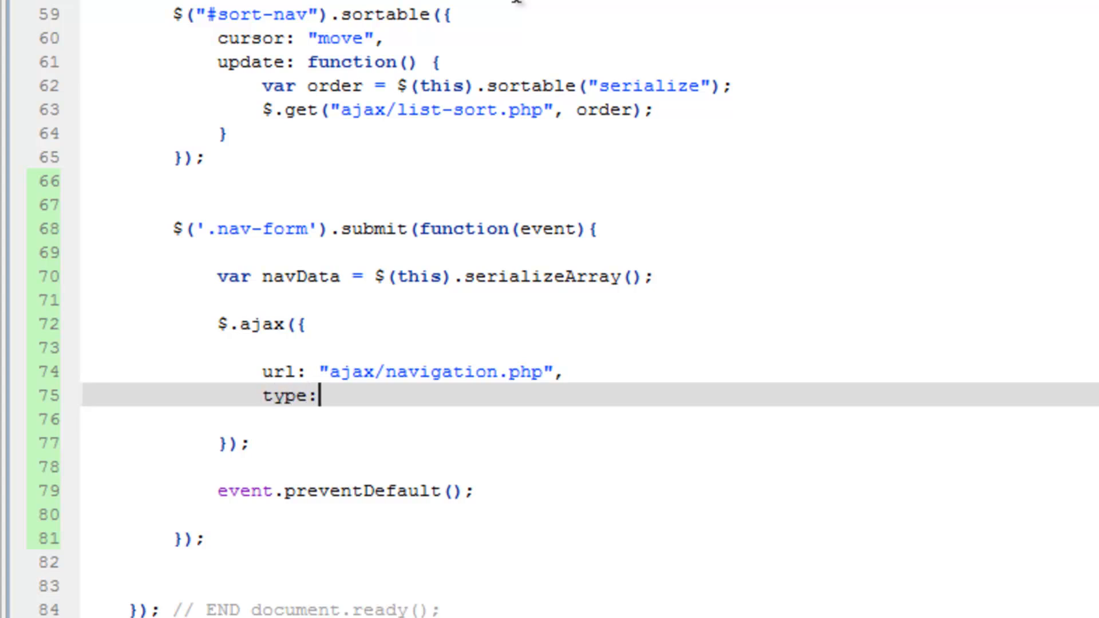
{"action": "type", "text": "\"P"}
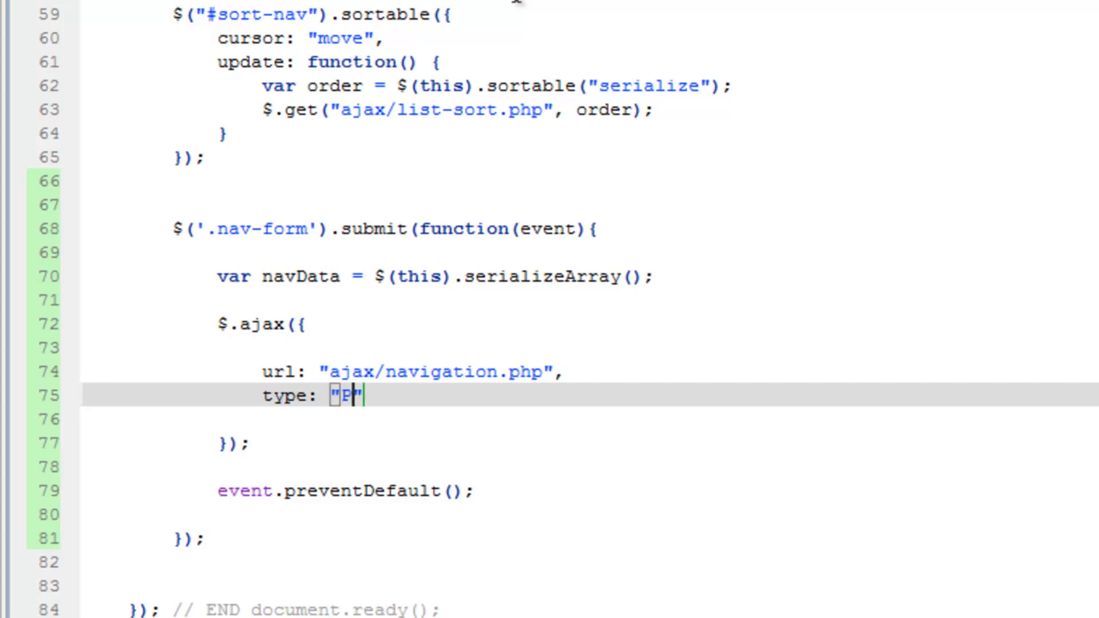
{"action": "type", "text": "OST"}
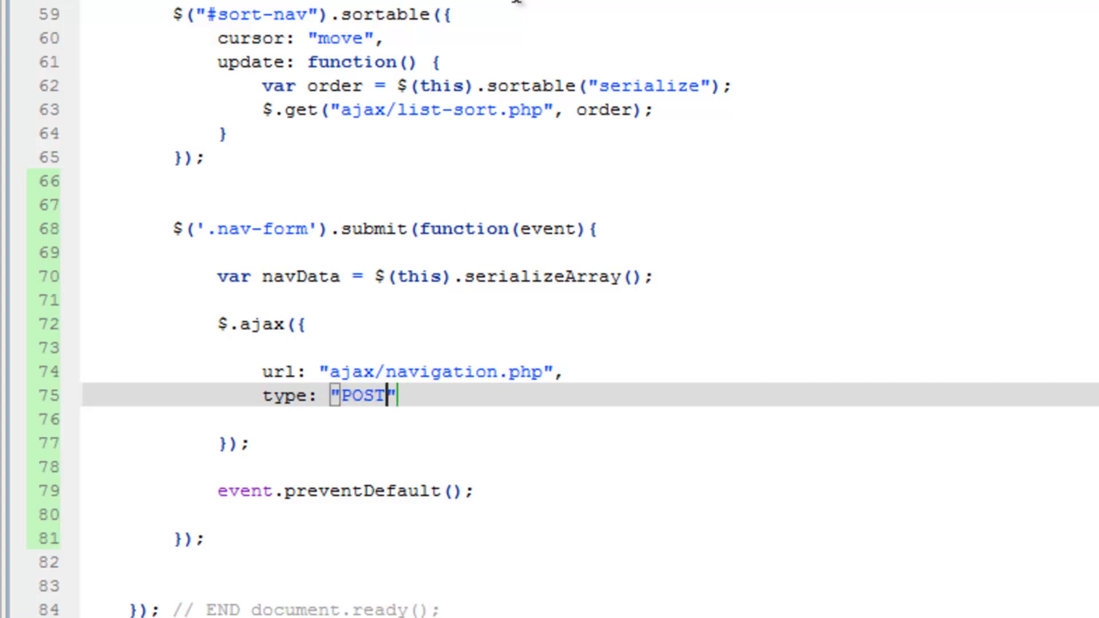
{"action": "type", "text": ","}
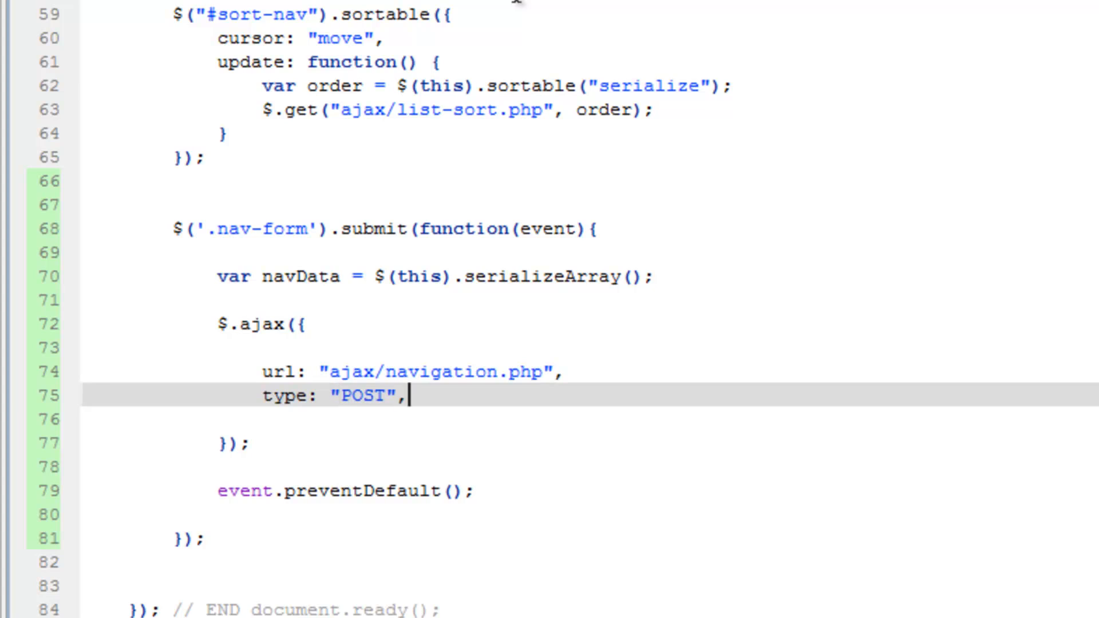
{"action": "type", "text": "data"}
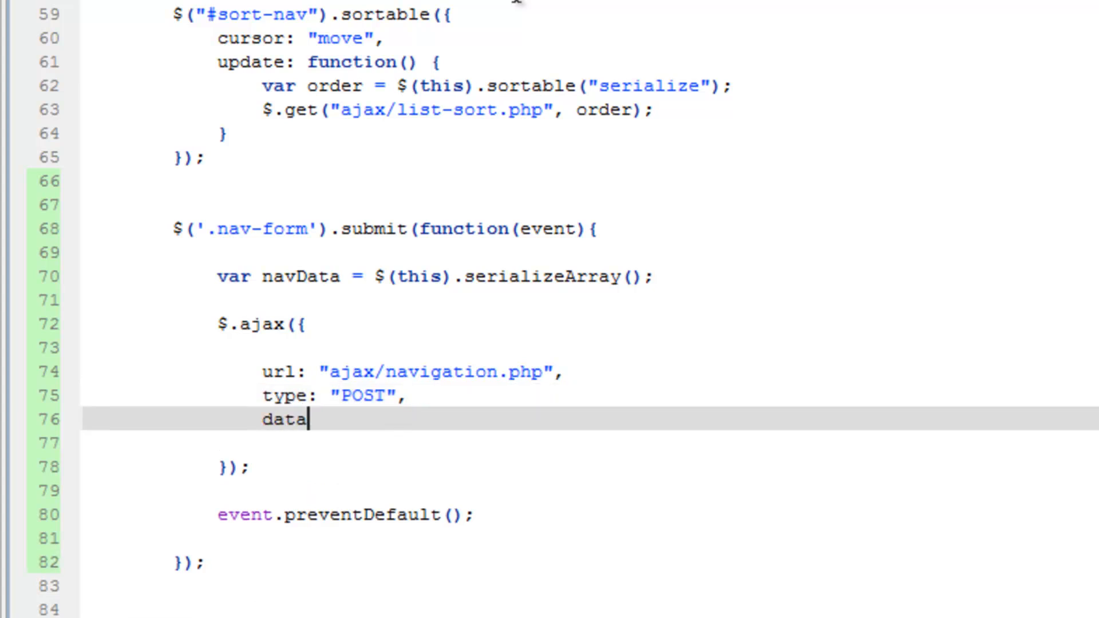
{"action": "type", "text": ":"}
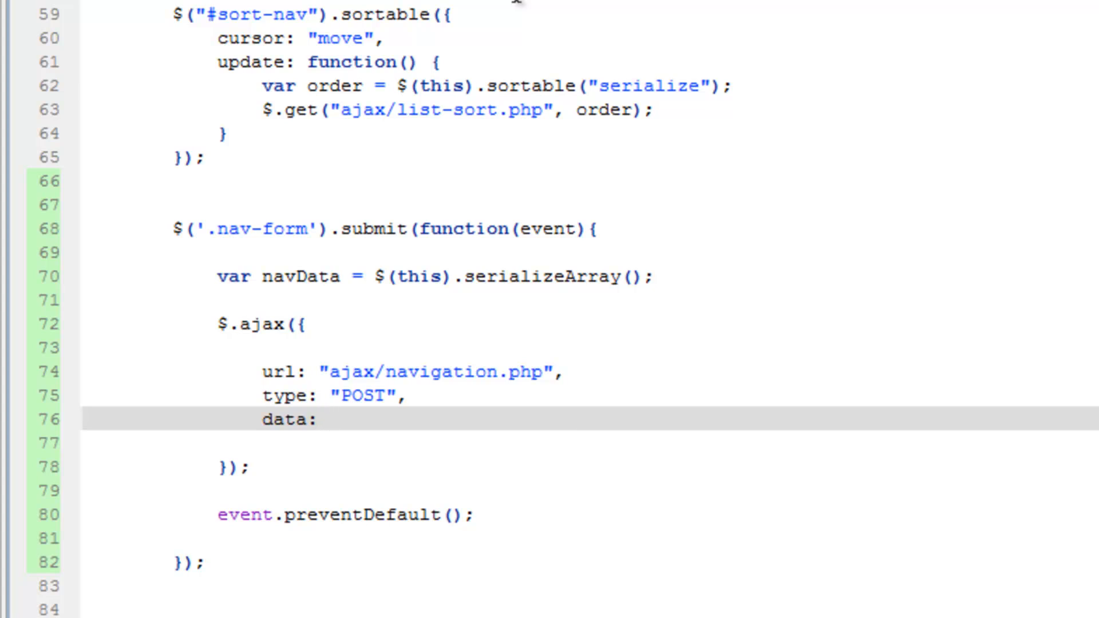
{"action": "type", "text": "na"}
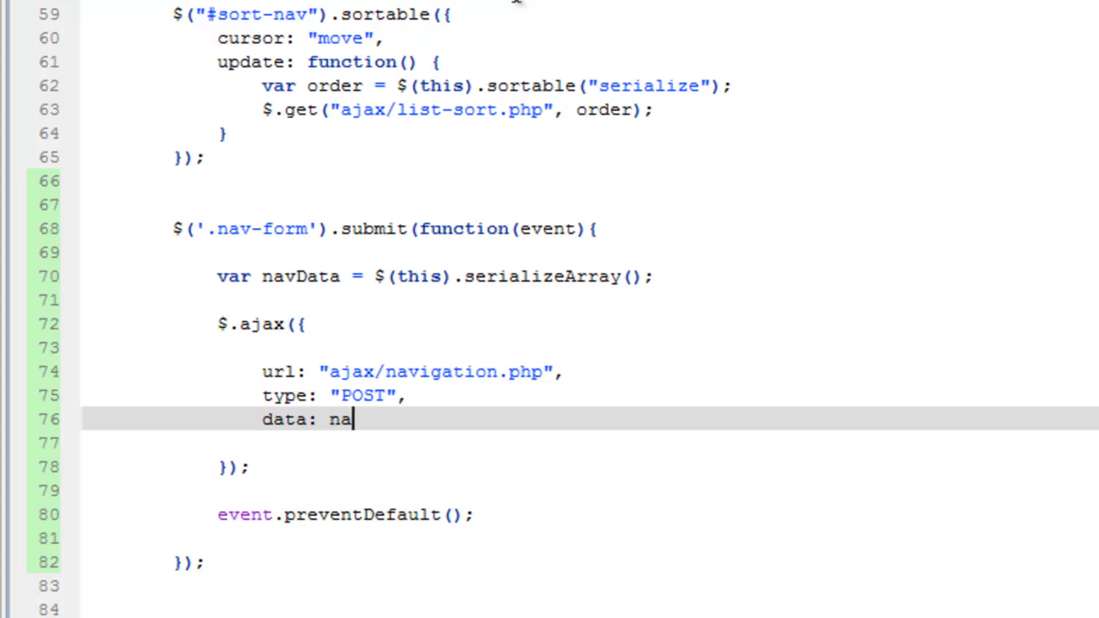
{"action": "type", "text": "vData"}
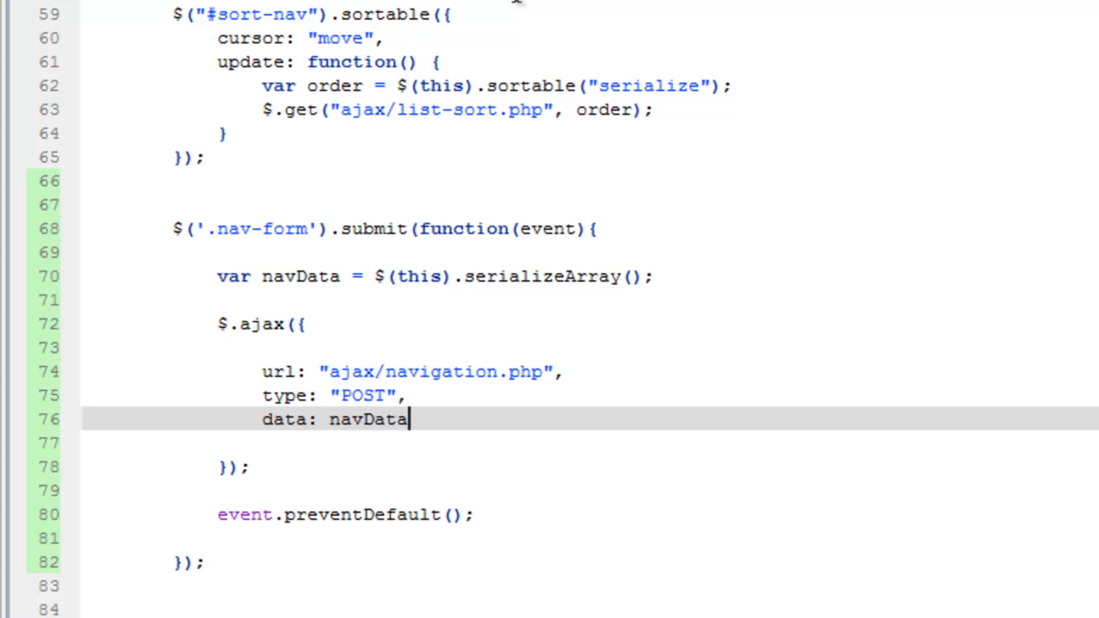
{"action": "mouse_move", "coordinate": [573, 175]}
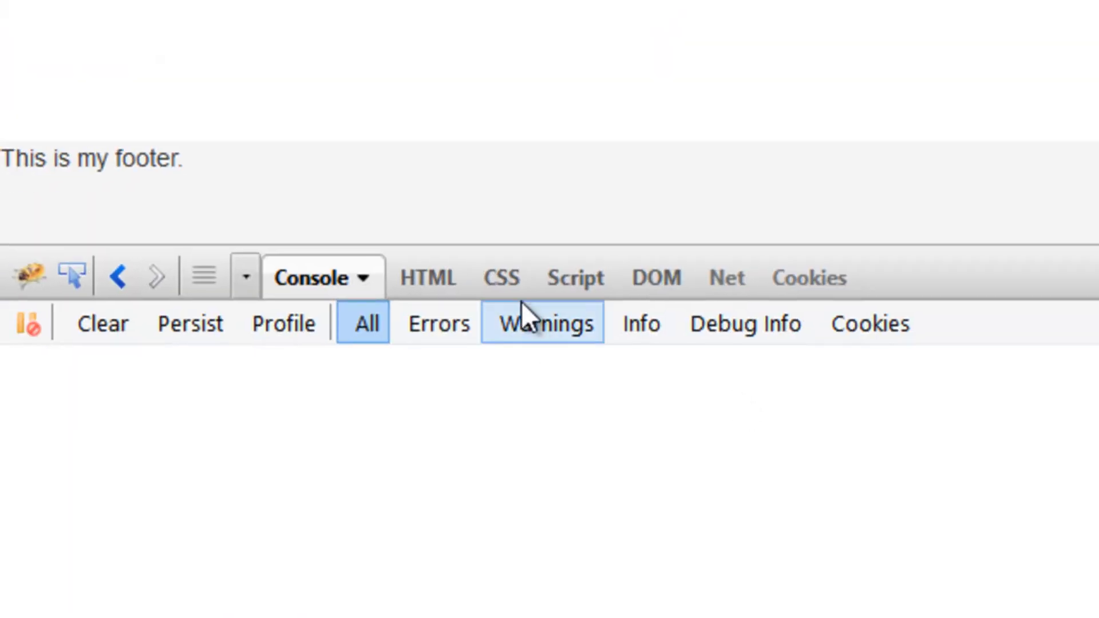
Switch Firebug from the Script tab back to the Console log
{"action": "left_click", "coordinate": [574, 277]}
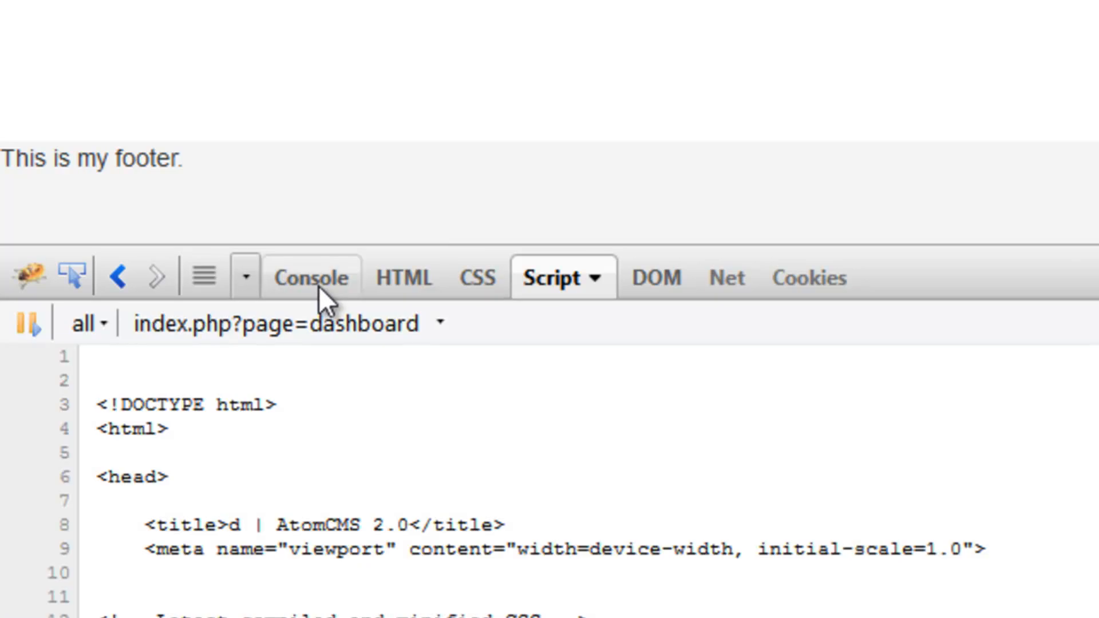
{"action": "left_click", "coordinate": [310, 276]}
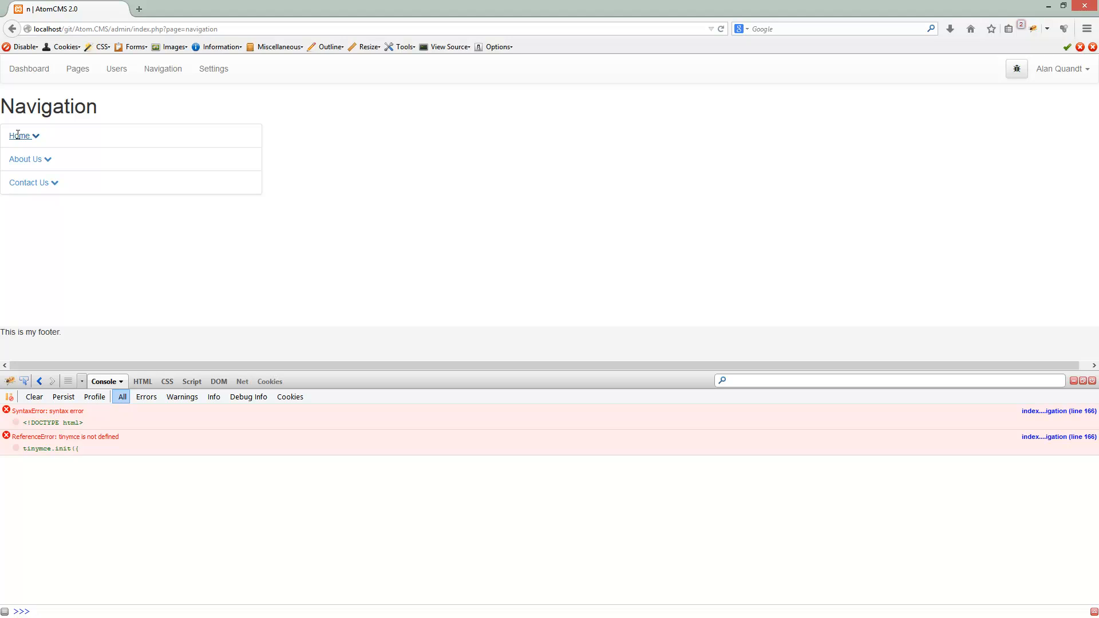
Save the Home item and inspect the posted form parameters in Firebug
{"action": "left_click", "coordinate": [20, 135]}
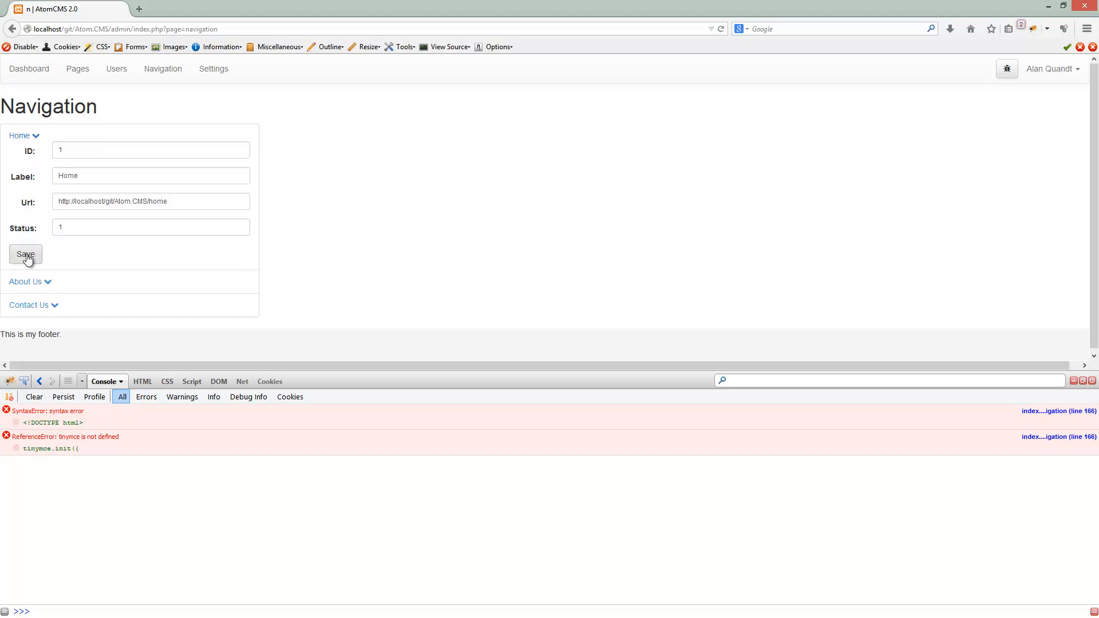
{"action": "left_click", "coordinate": [26, 254]}
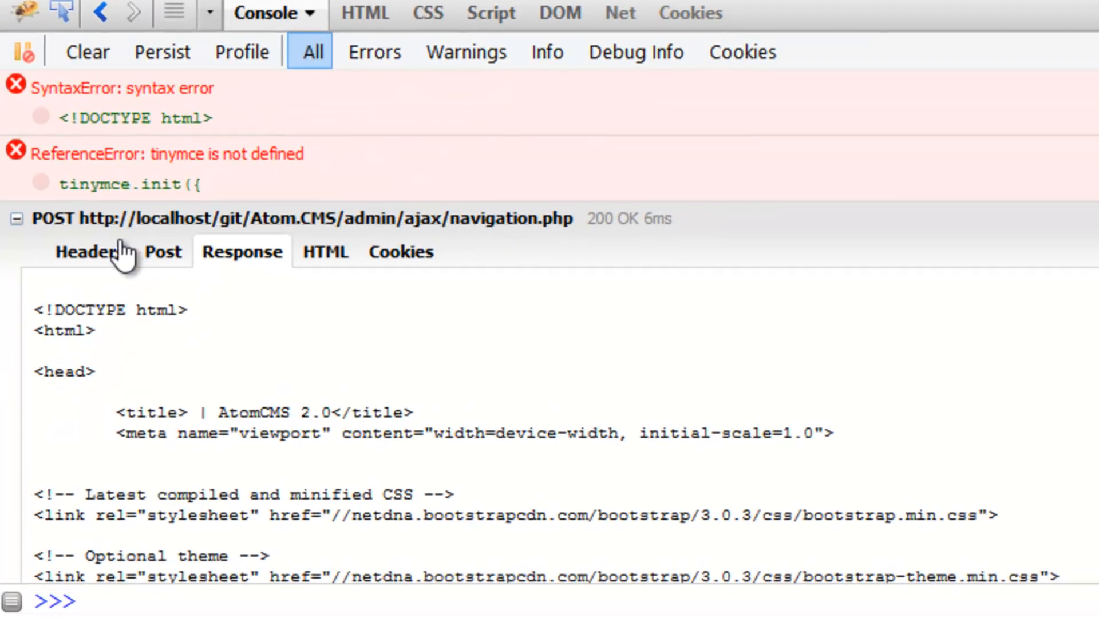
{"action": "left_click", "coordinate": [162, 252]}
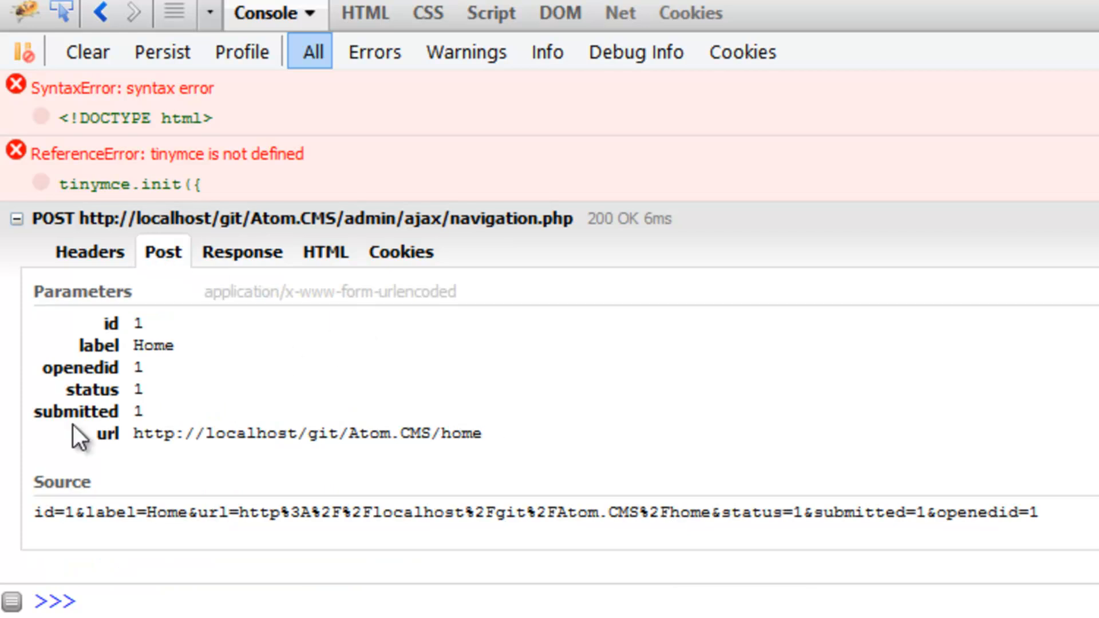
{"action": "left_click_drag", "start_coordinate": [66, 512], "coordinate": [831, 512]}
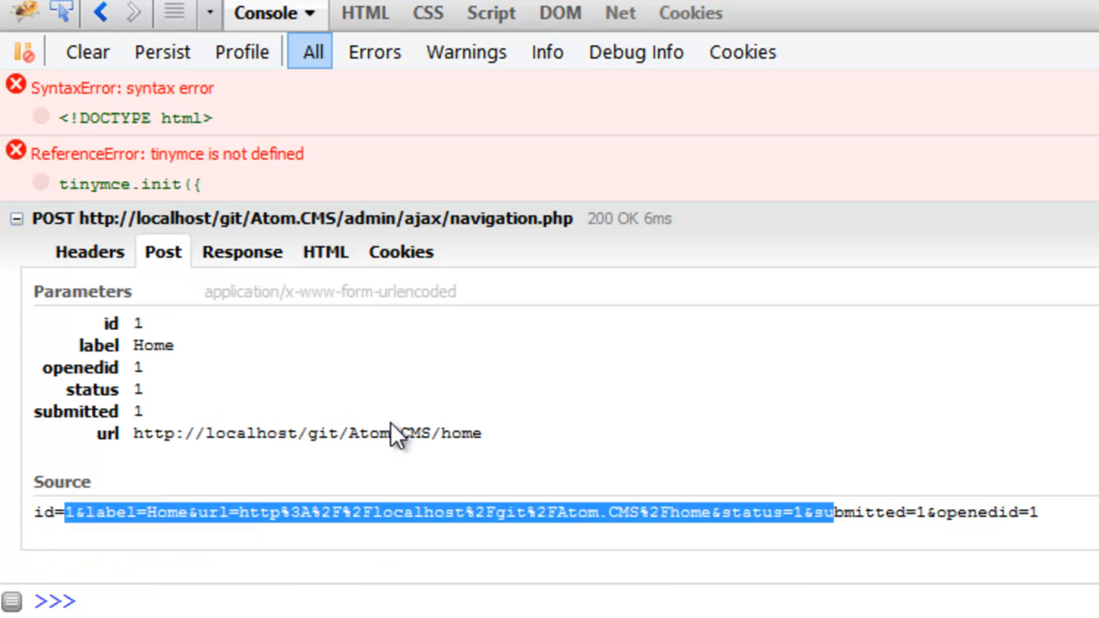